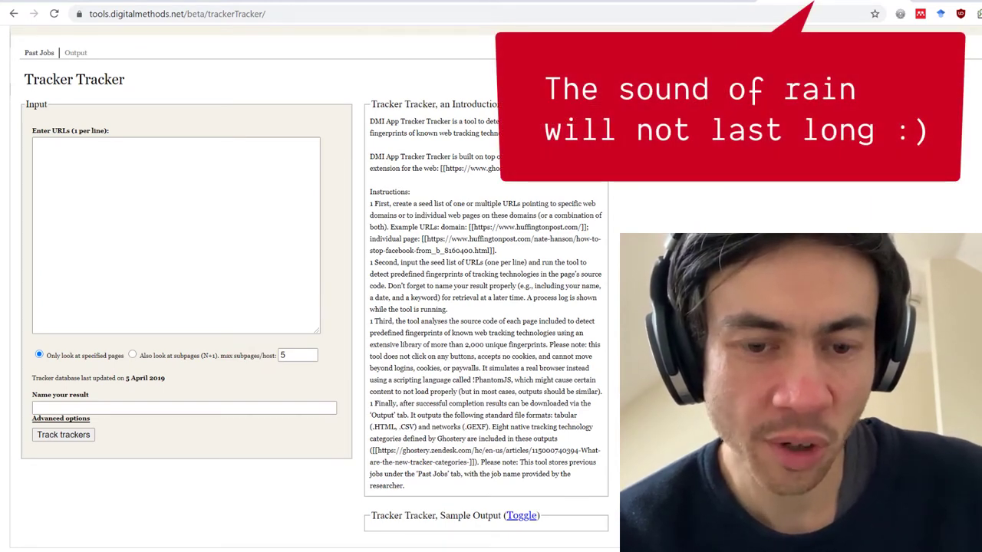
Step: Paste the anti-vaccine site URLs and name the result 'Antivax'
left_click(177, 233)
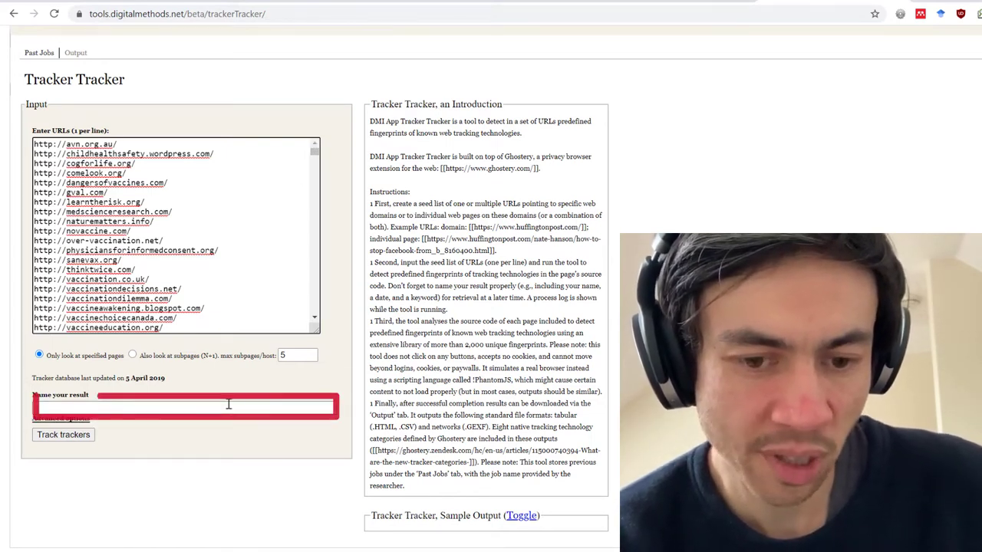
type("Antivaxx")
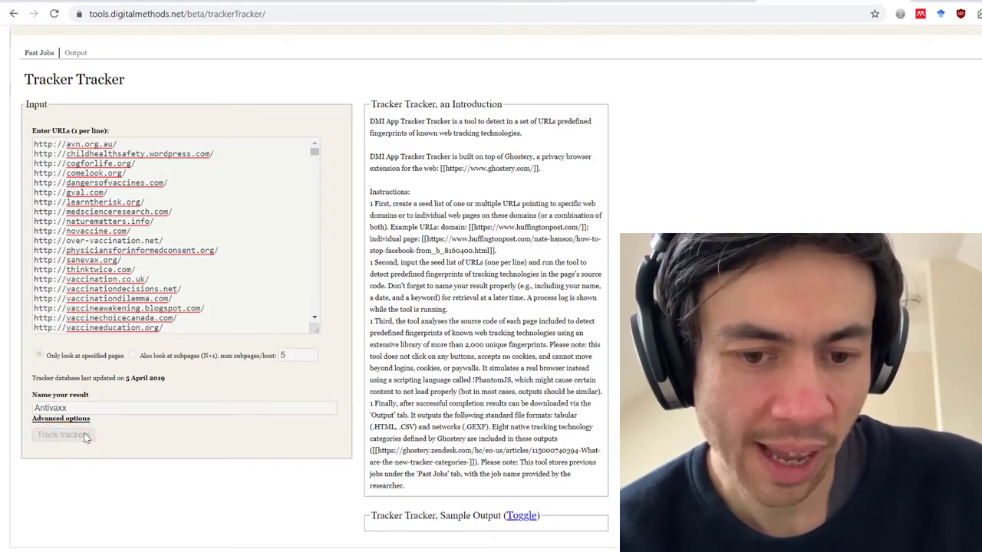
Step: Run Track trackers and wait until results are reported available in the Output menu
left_click(63, 434)
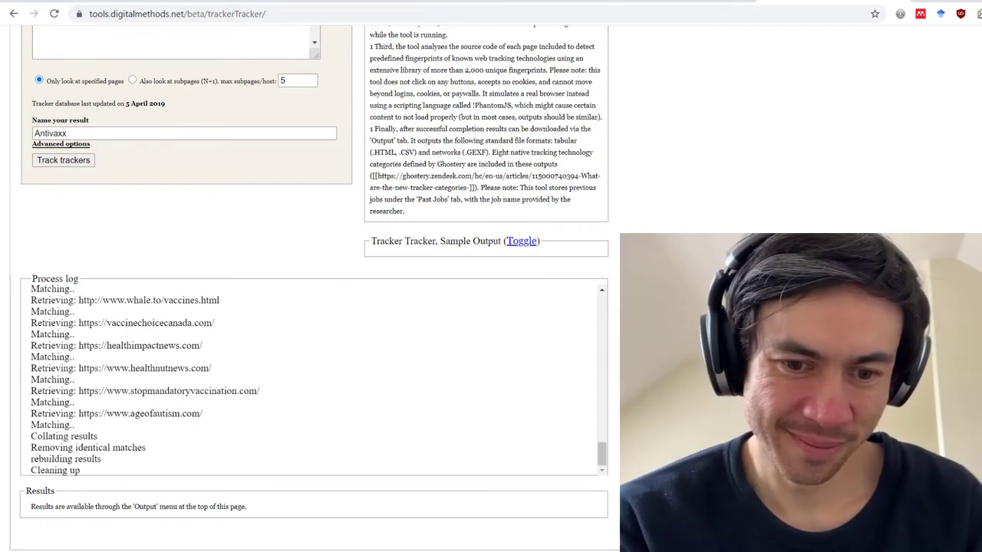
scroll("up", 3)
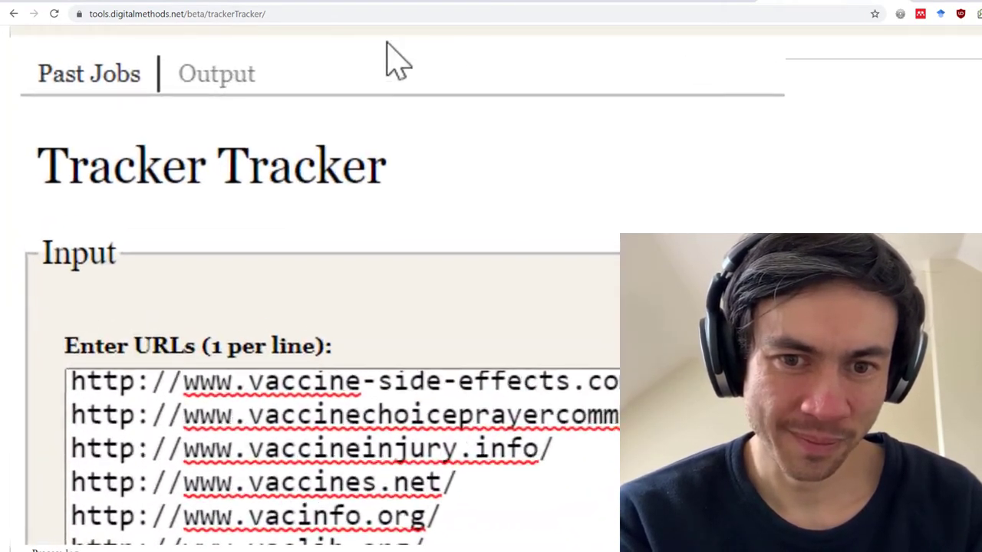
Step: Download the results as GEXF (Gephi) and open the downloaded Antivax.gexf
left_click(218, 74)
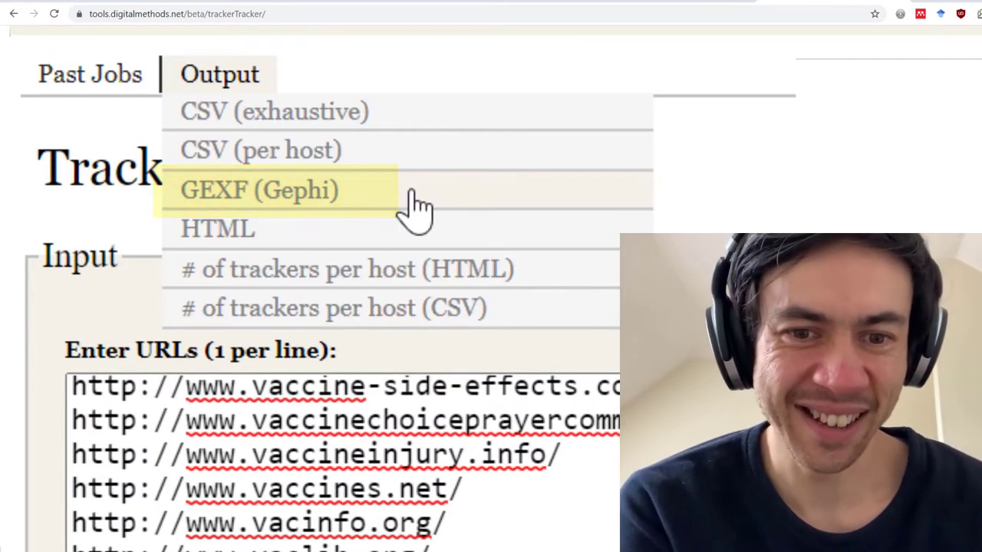
left_click(258, 190)
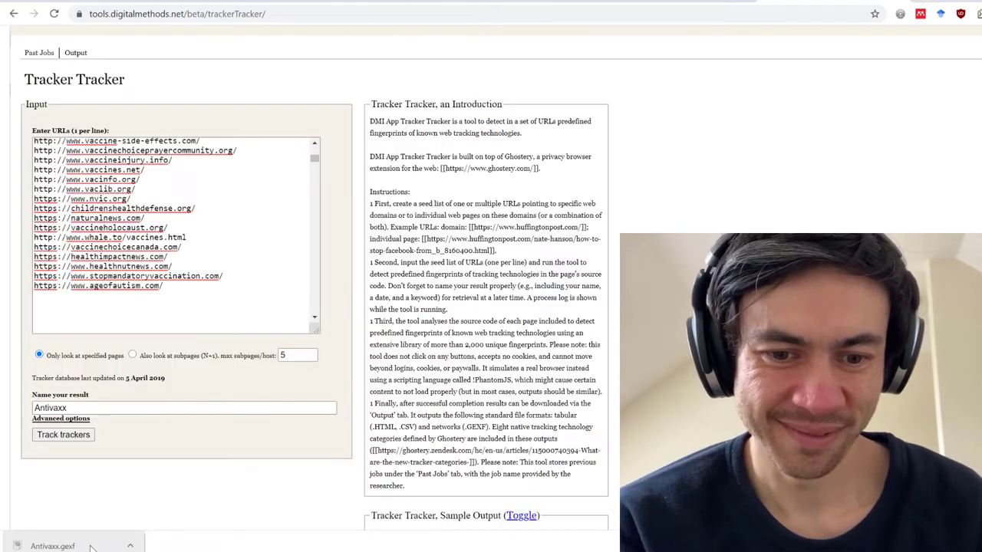
left_click(52, 546)
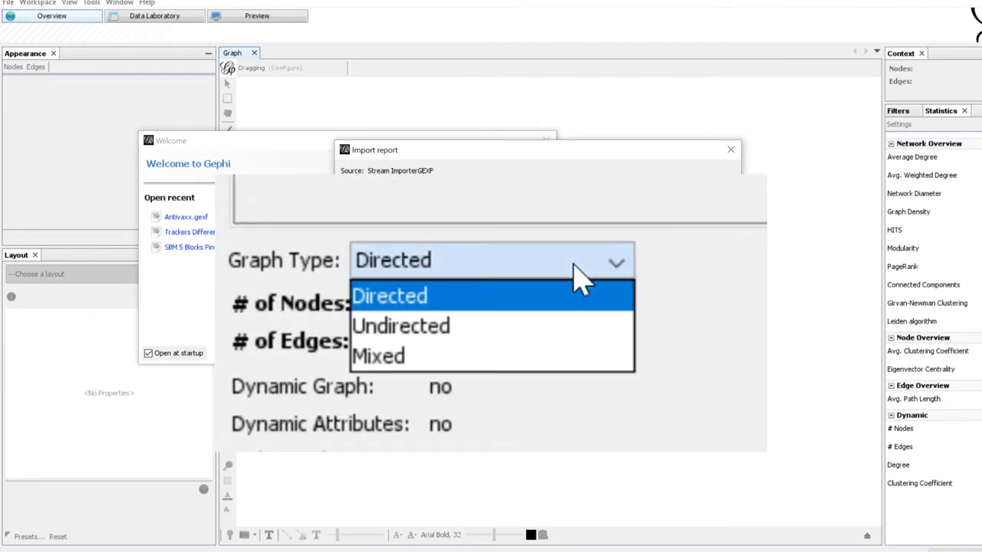
mouse_move(575, 325)
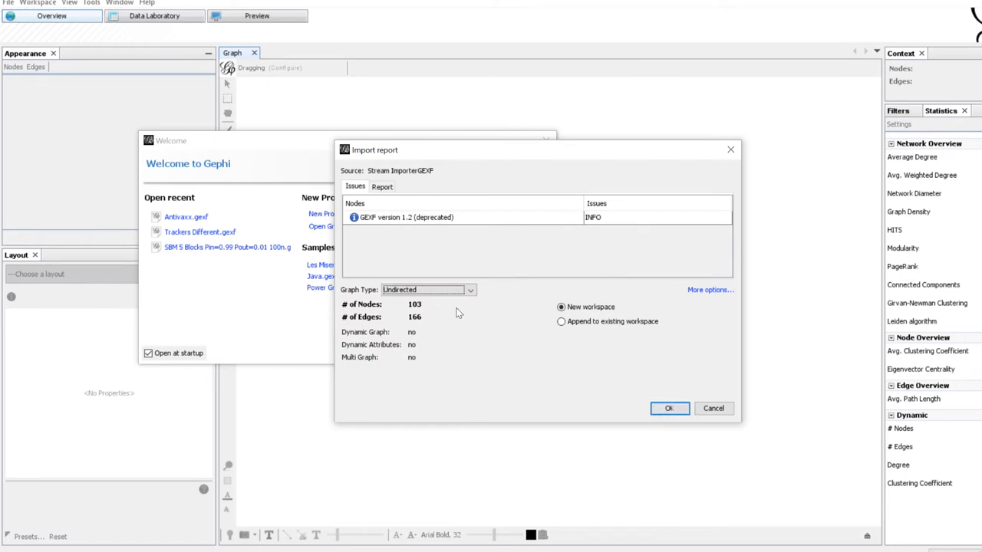
Step: Confirm the import report as an undirected graph of 103 nodes and 166 edges
left_click(712, 408)
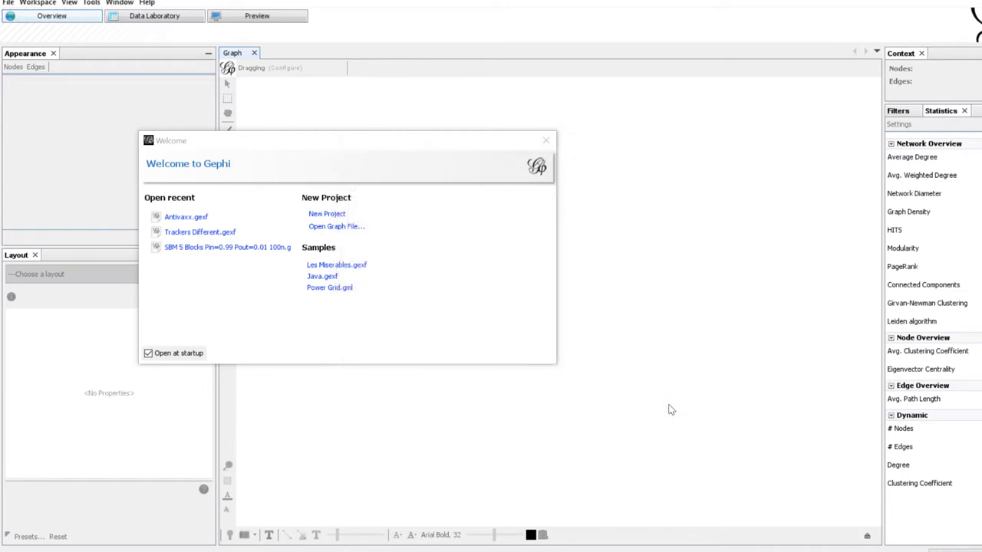
mouse_move(553, 145)
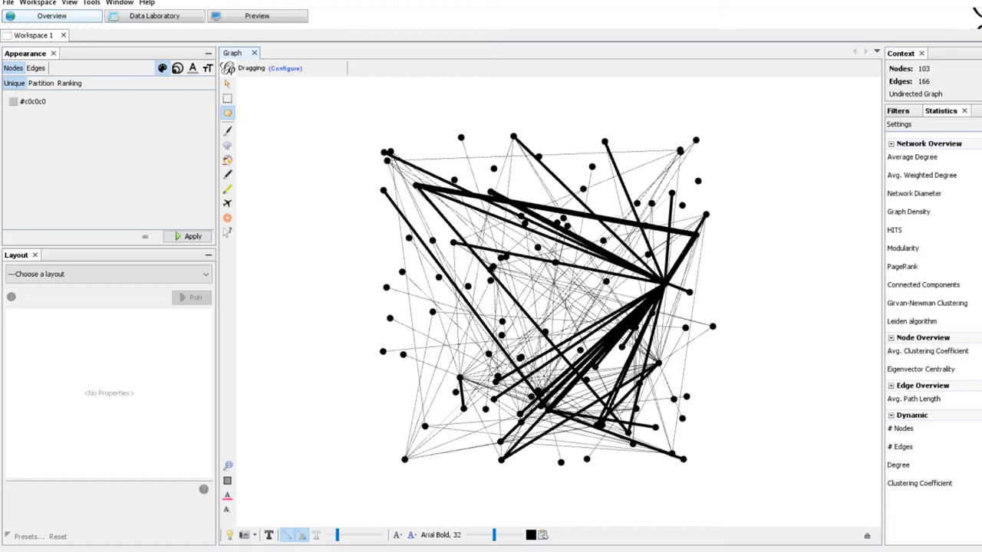
mouse_move(248, 236)
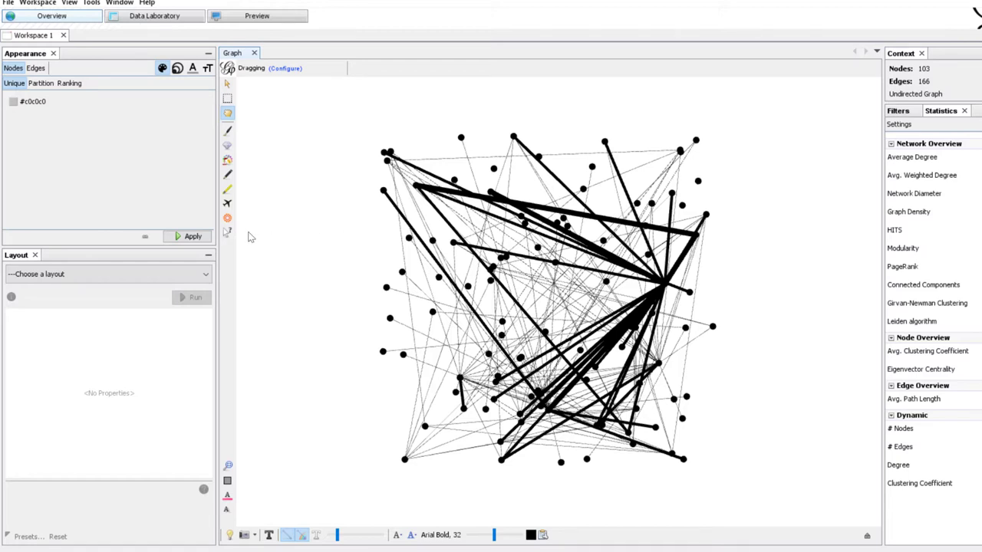
Step: Choose the ForceAtlas 2 layout and run it briefly once
left_click(107, 273)
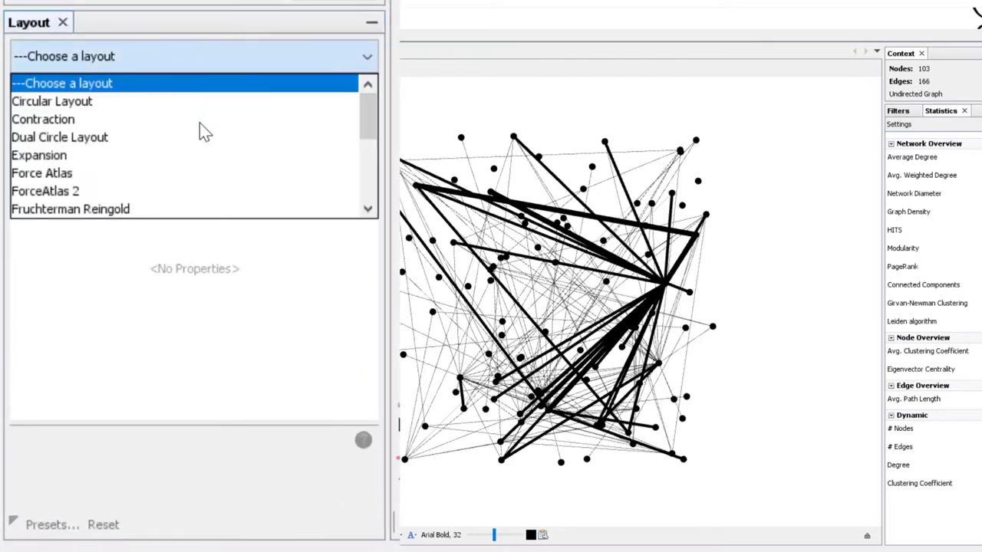
left_click(44, 190)
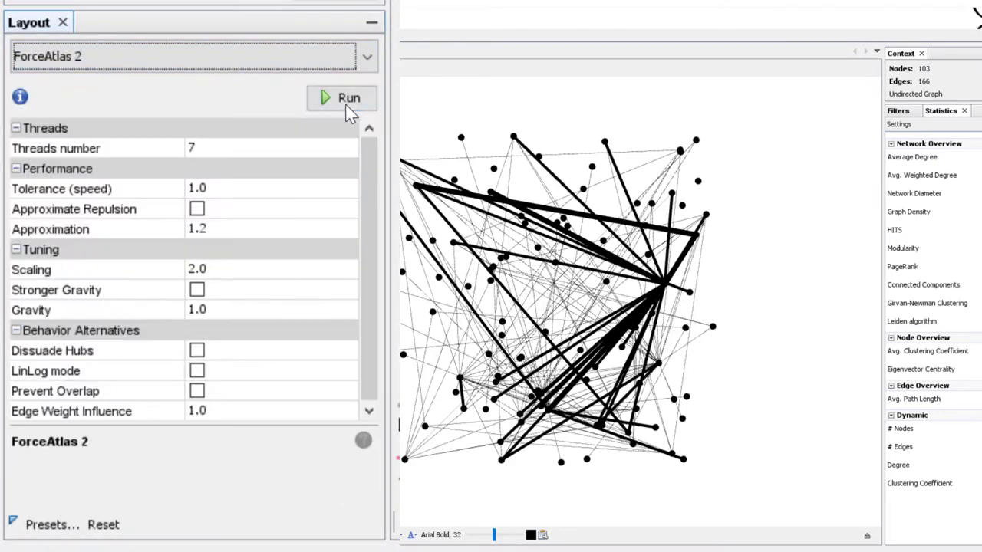
left_click(341, 98)
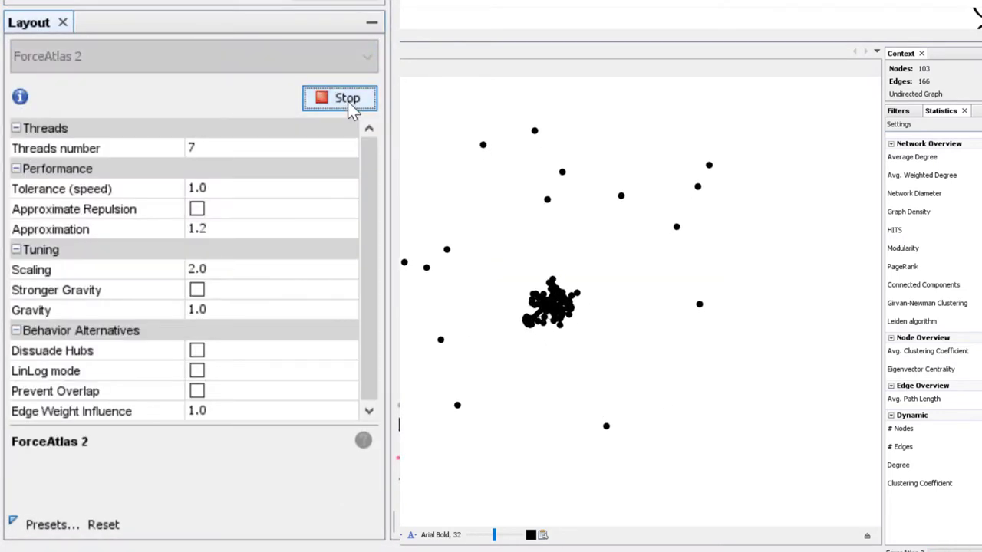
left_click(341, 98)
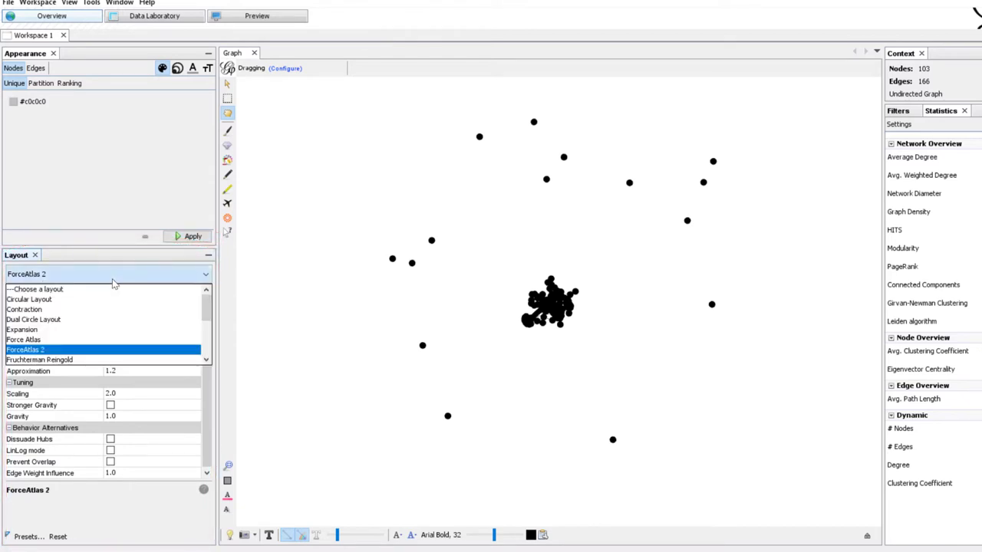
mouse_move(125, 350)
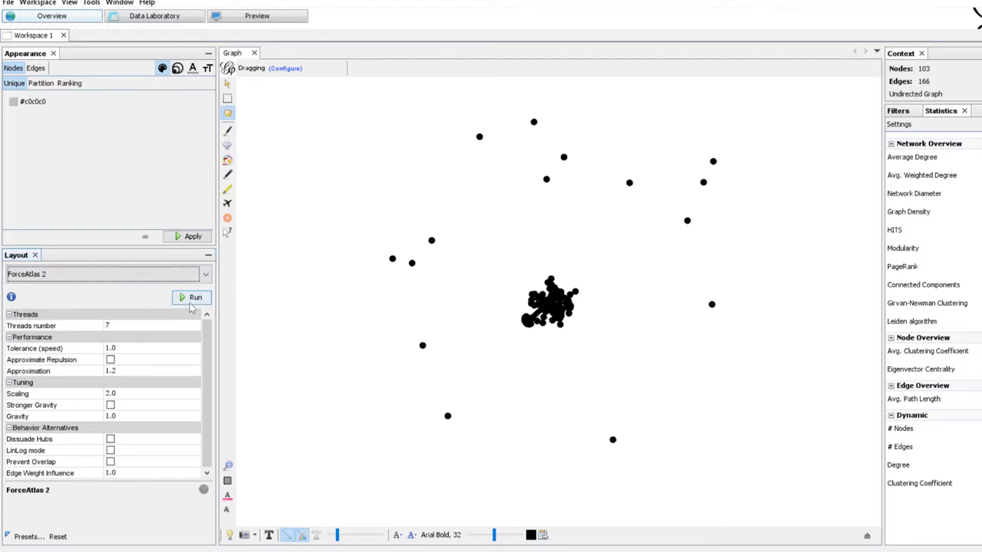
Step: Run and stop ForceAtlas 2 a second time, gathering nodes into a central cluster
left_click(192, 298)
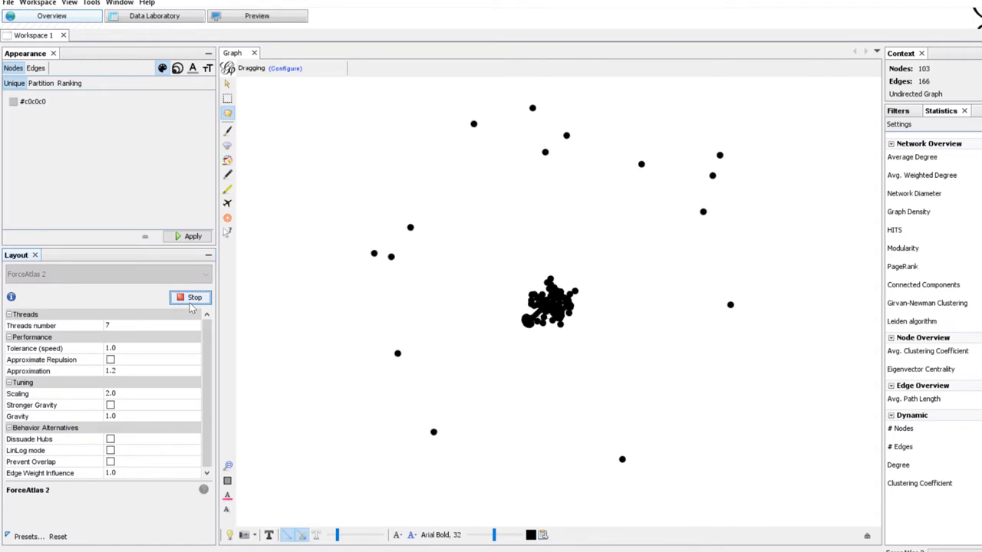
left_click(190, 298)
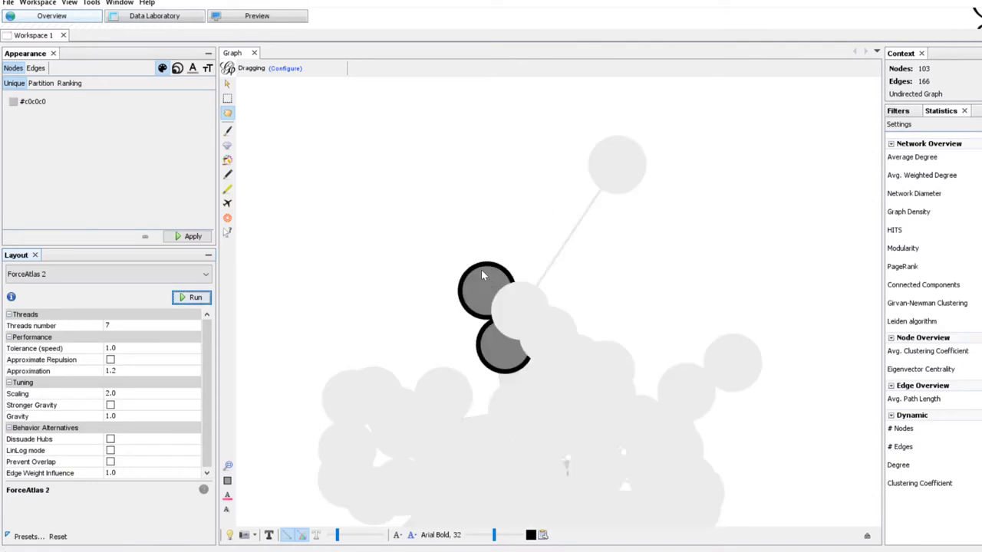
left_click(192, 236)
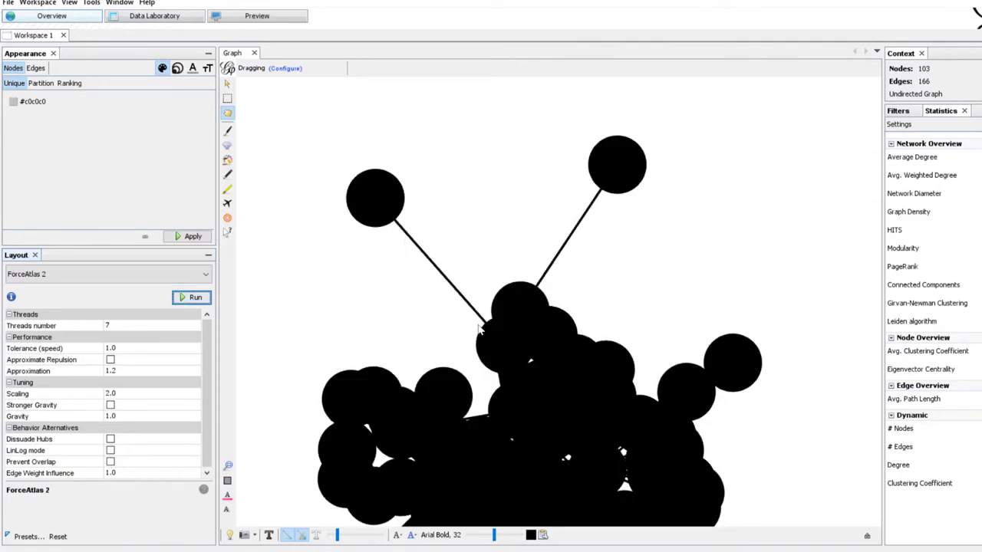
mouse_move(472, 294)
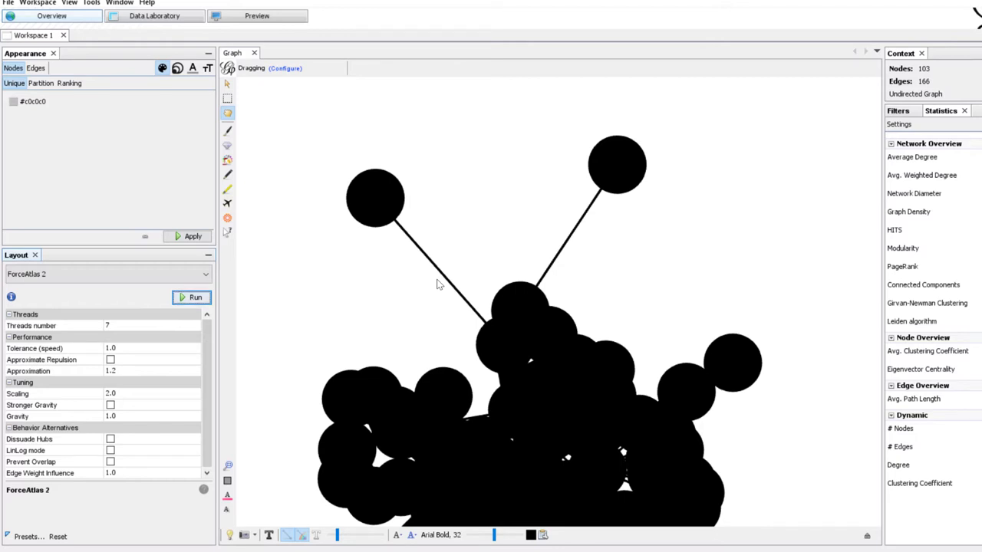
Step: Partition node colours by the 'type' attribute: url, ad, analytics, widget, tracker
left_click(192, 298)
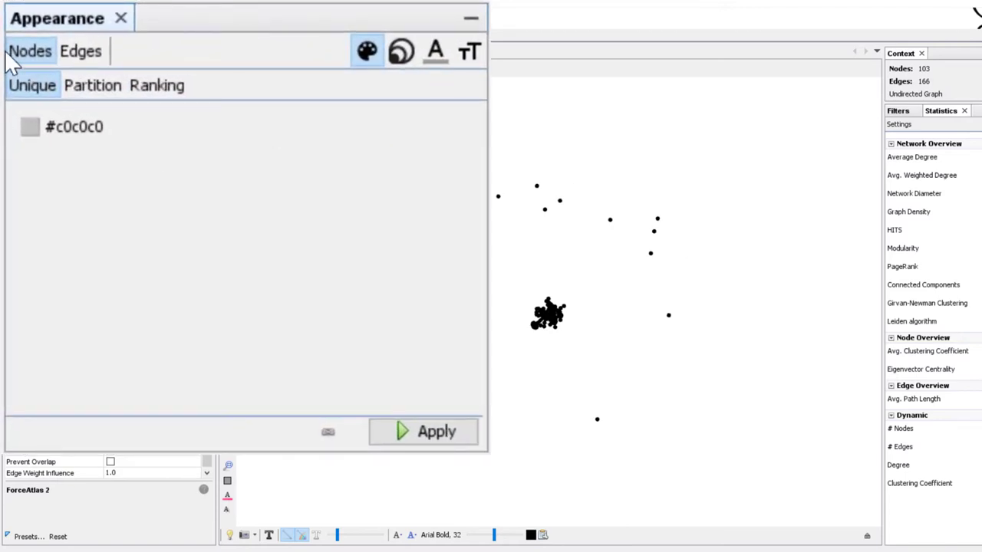
mouse_move(341, 80)
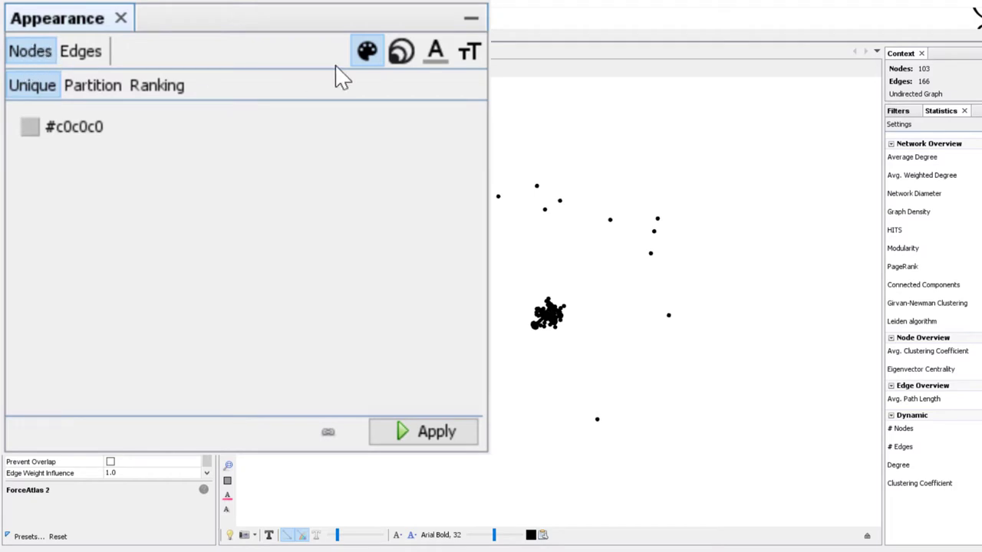
mouse_move(369, 52)
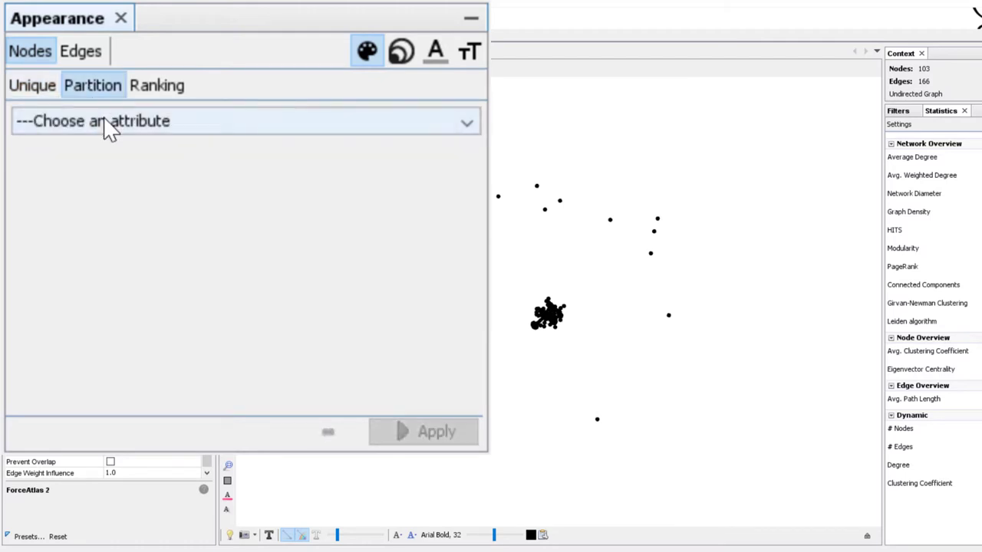
left_click(245, 121)
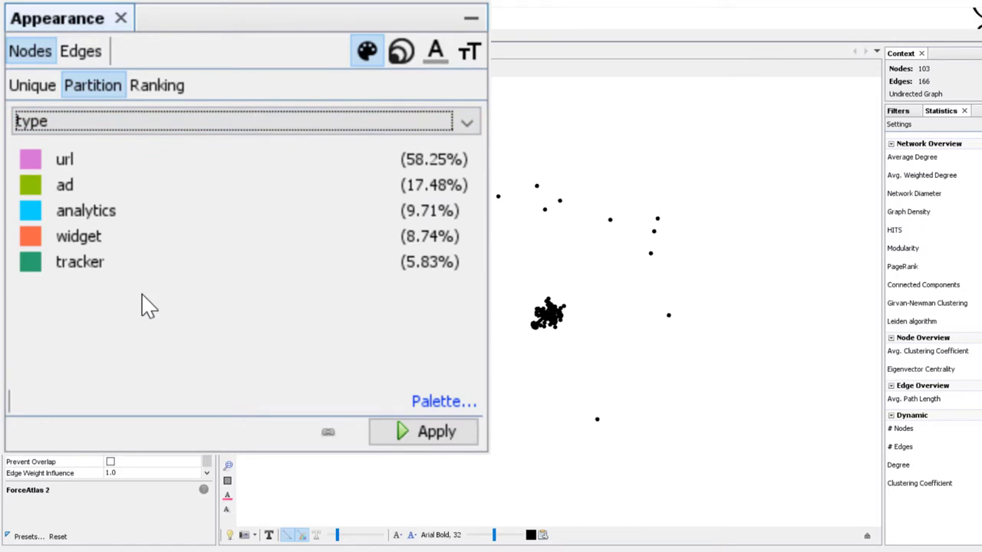
mouse_move(121, 198)
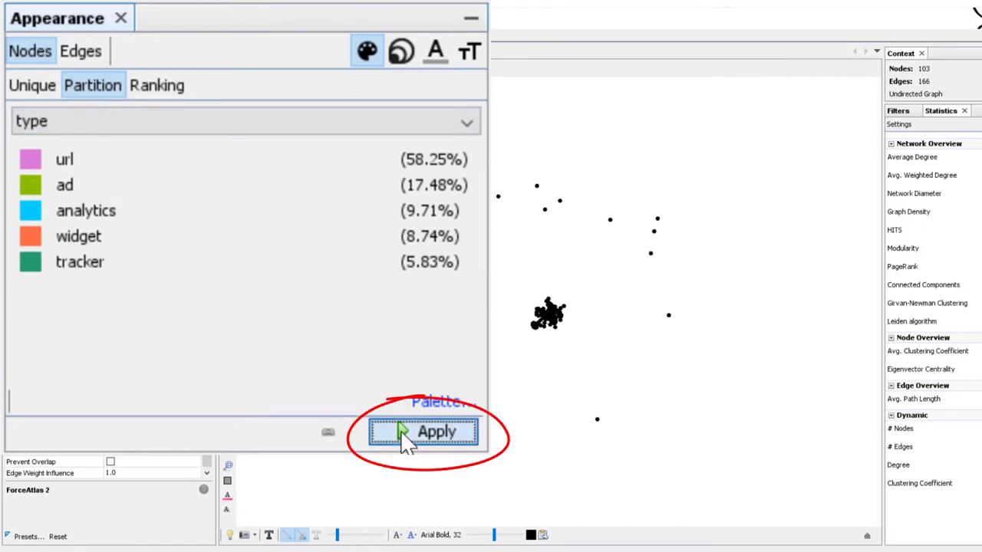
left_click(436, 432)
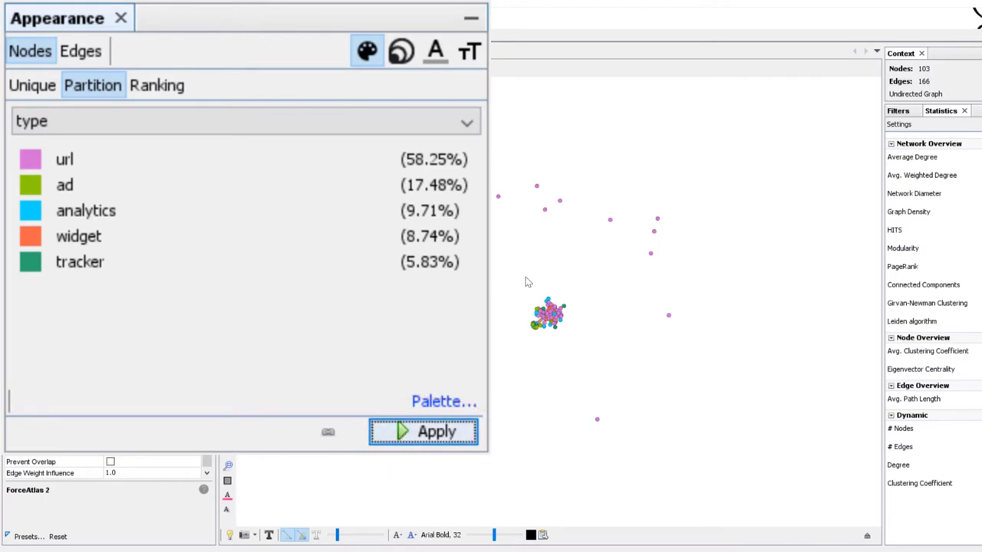
mouse_move(525, 304)
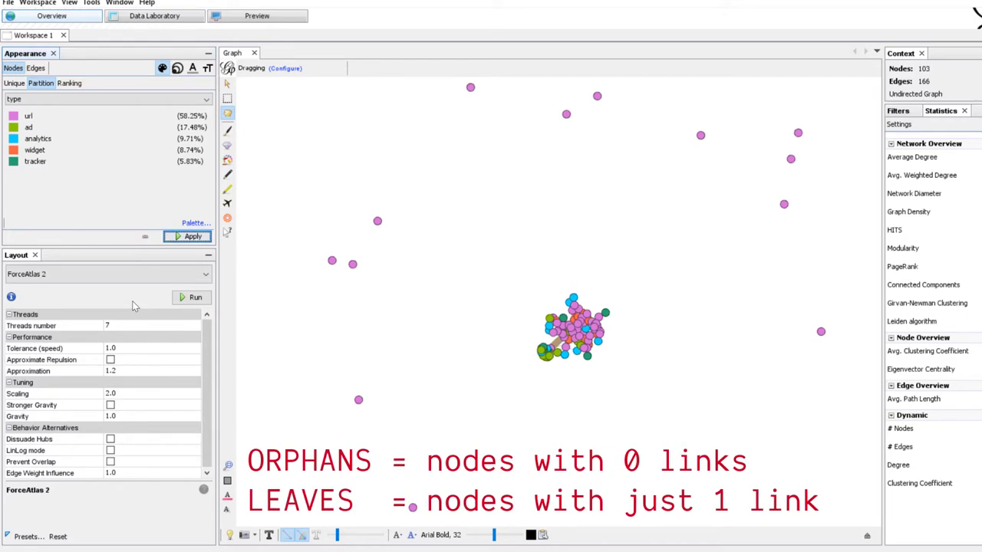
mouse_move(414, 330)
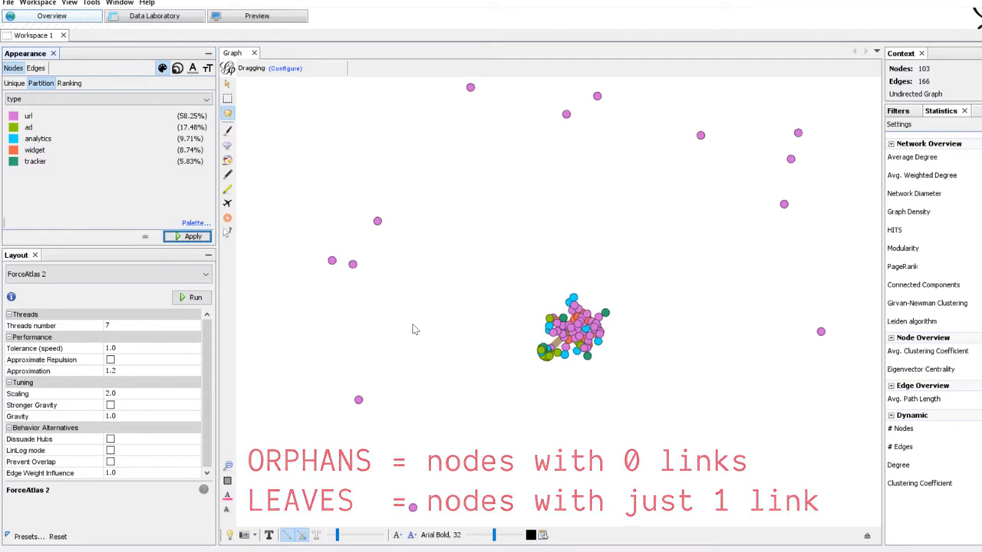
Step: Restart ForceAtlas 2 on the type-coloured network
left_click(193, 298)
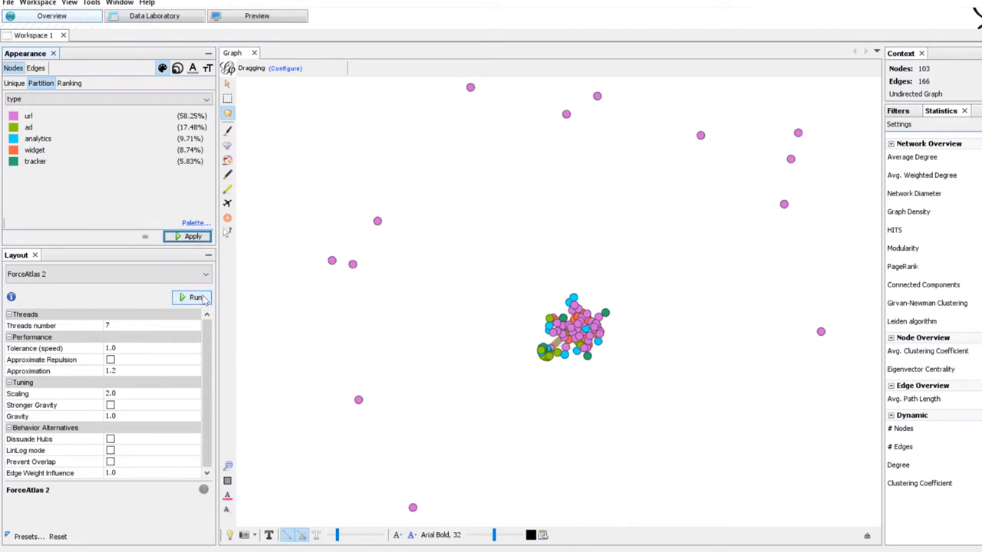
left_click(193, 297)
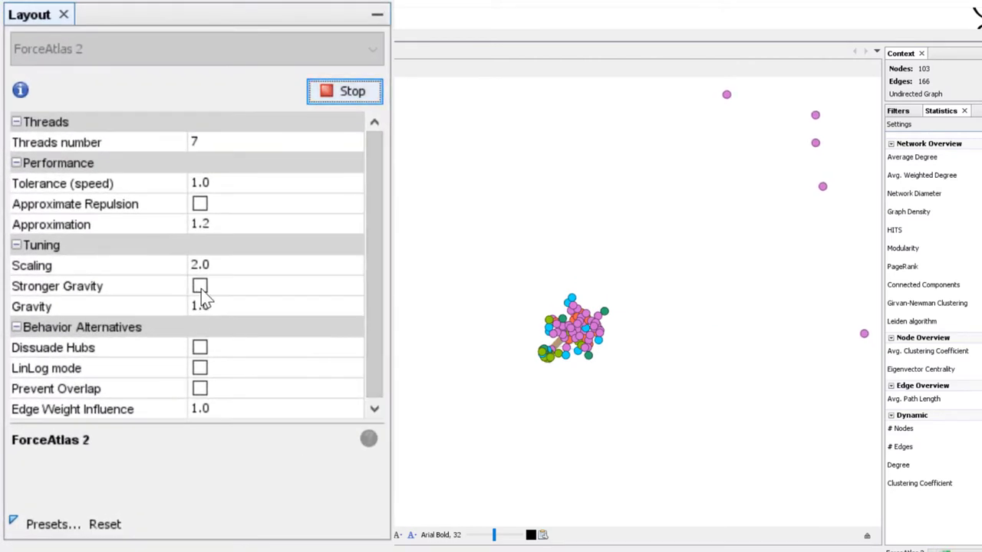
Step: Enable Stronger Gravity and lower Gravity from 0.1 to 0.05
left_click(199, 286)
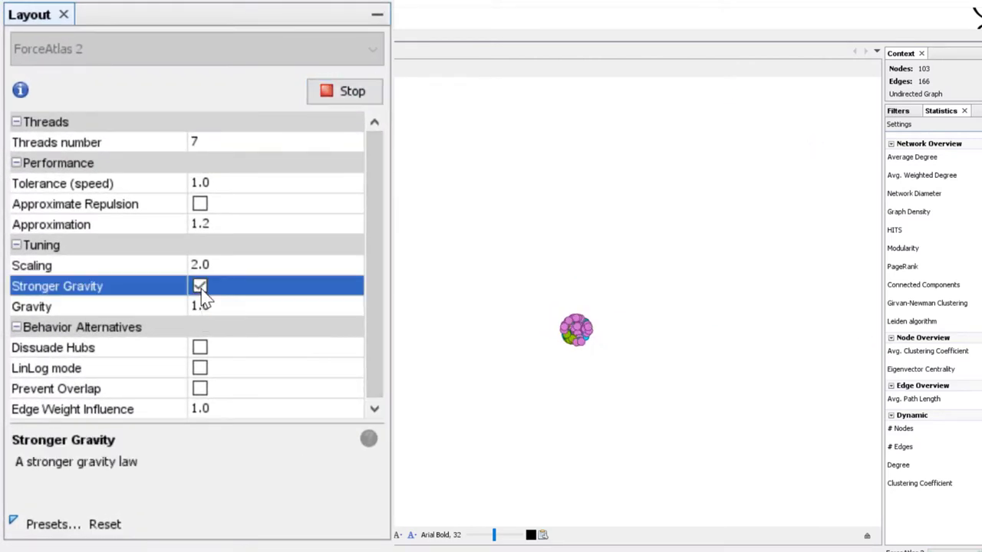
left_click(200, 285)
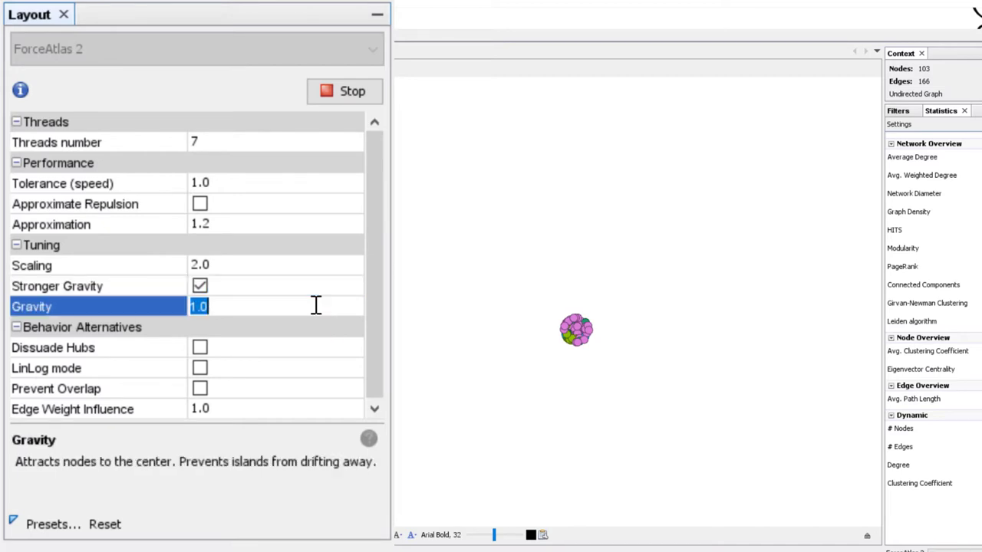
type("0.")
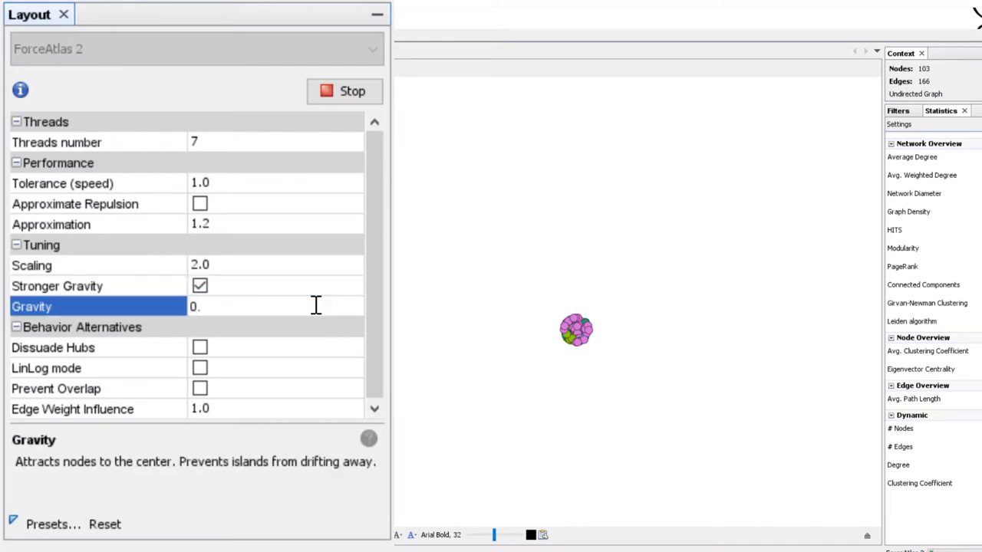
type("1")
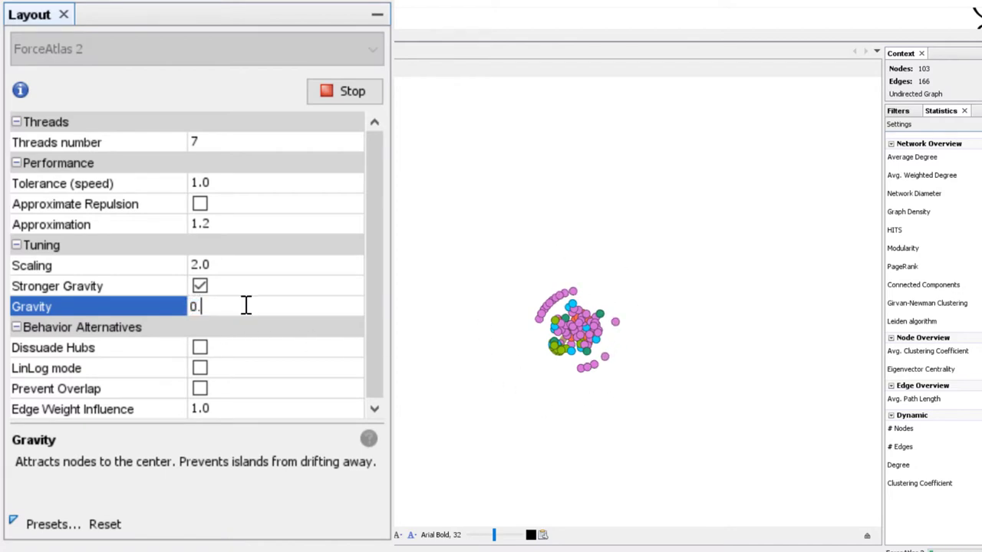
type("05")
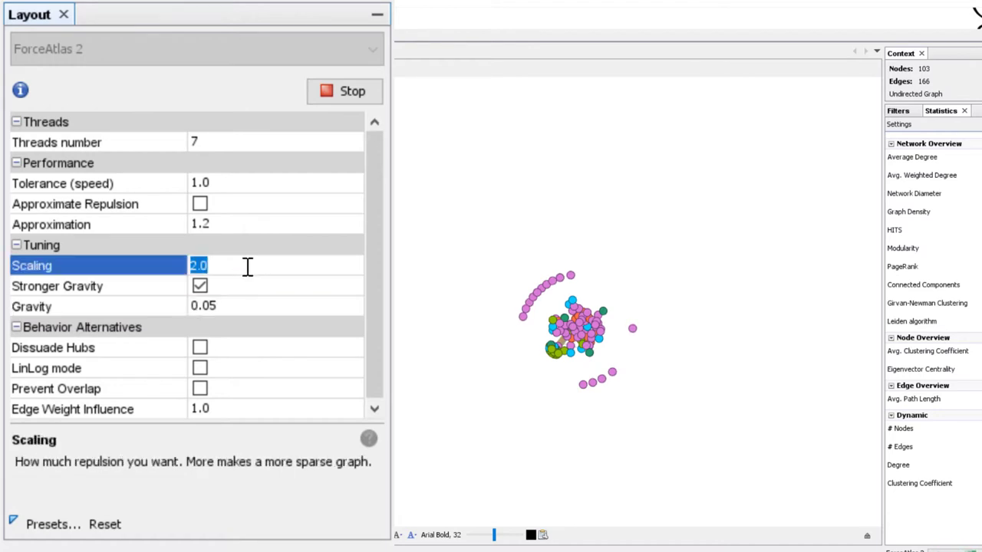
Step: Raise Scaling to 10.0 then 100.0 to spread the network, then stop the layout
type("10.0")
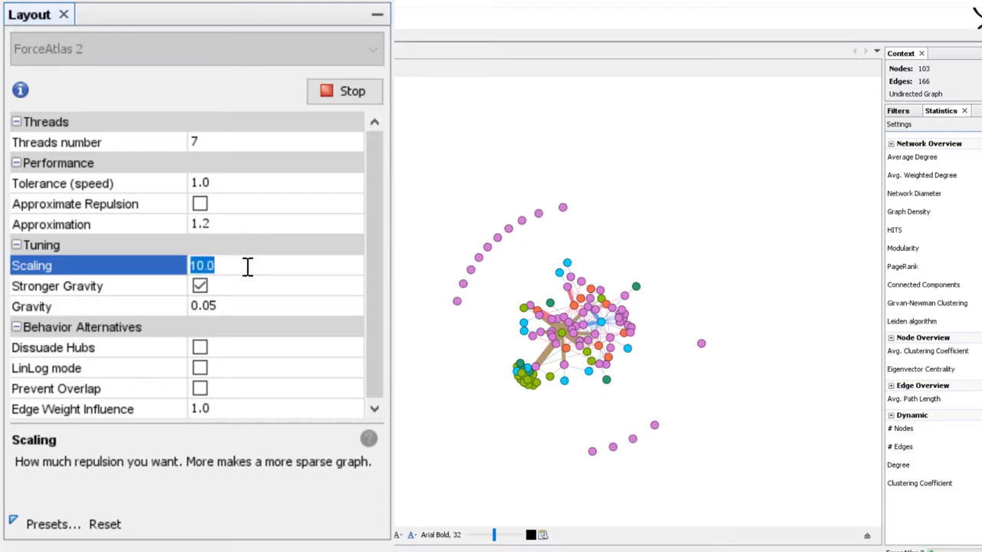
type("100.0")
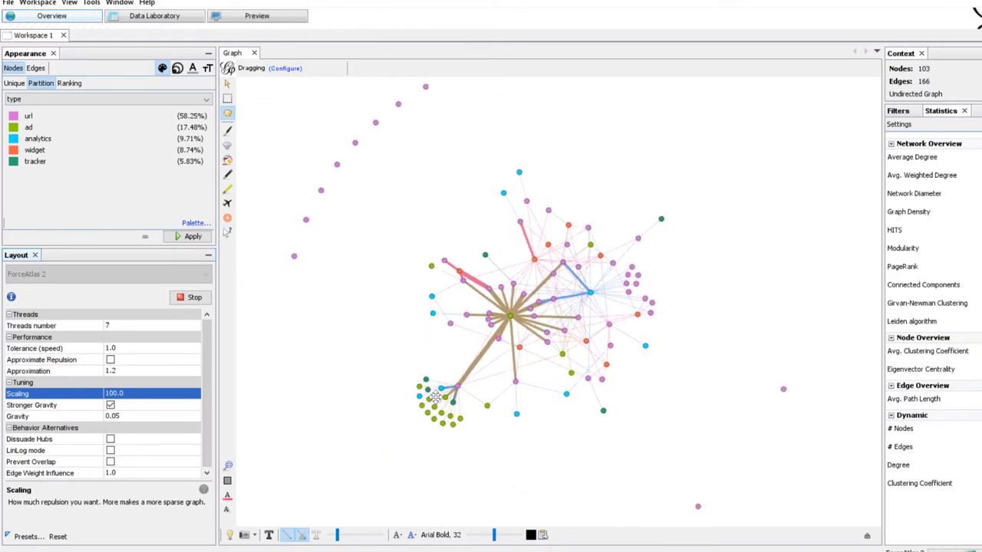
left_click(193, 298)
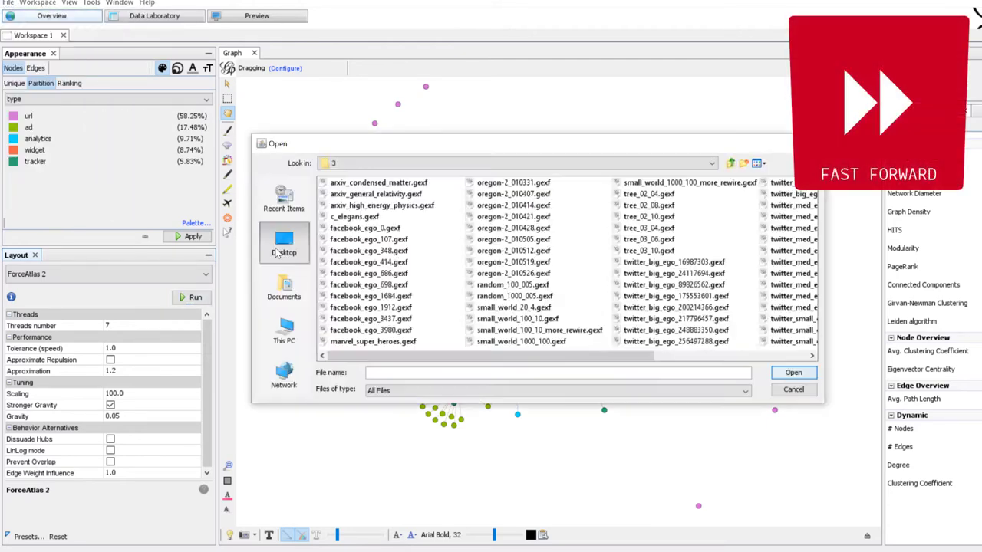
Step: Load the 55-node tracker–site GEXF into a second workspace and colour it by Type
left_click(794, 372)
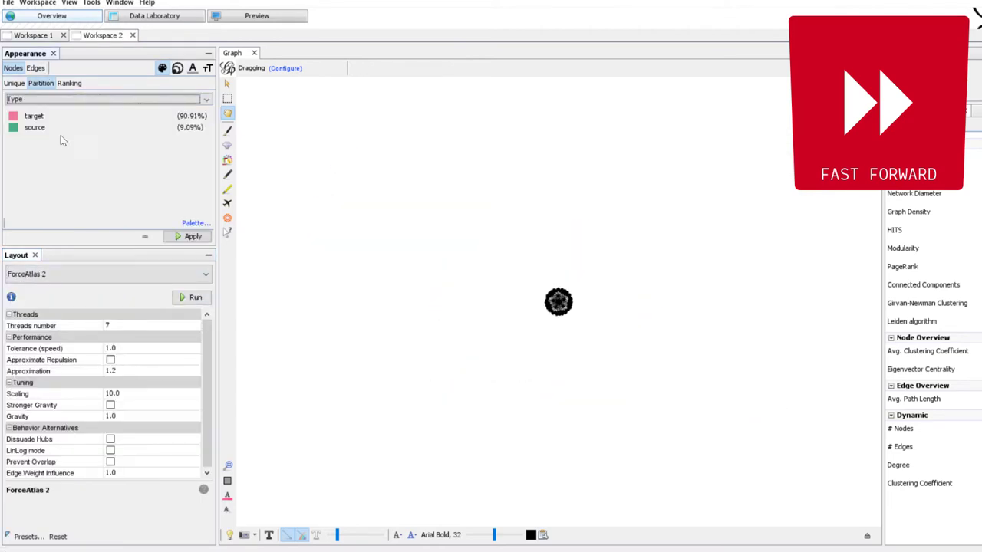
left_click(195, 298)
type("100")
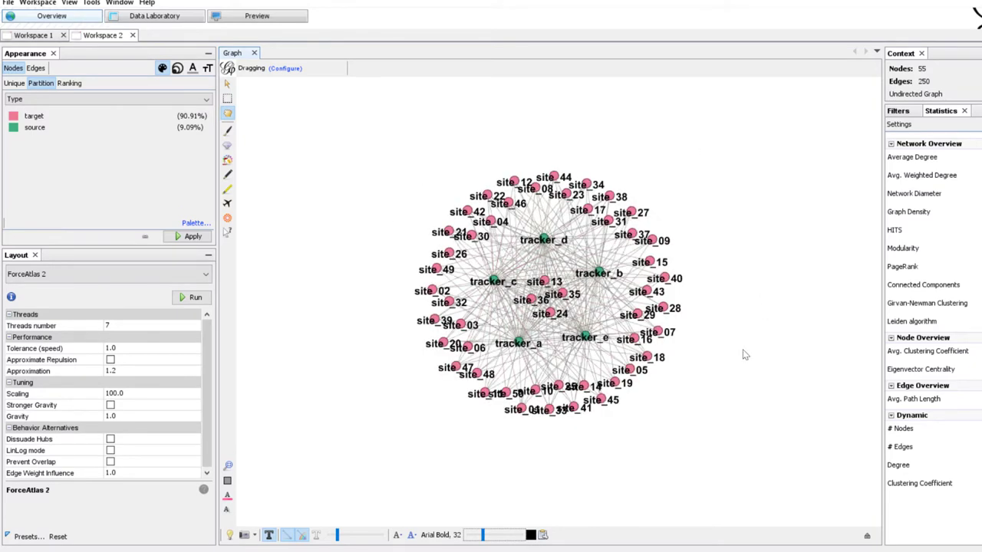
mouse_move(512, 81)
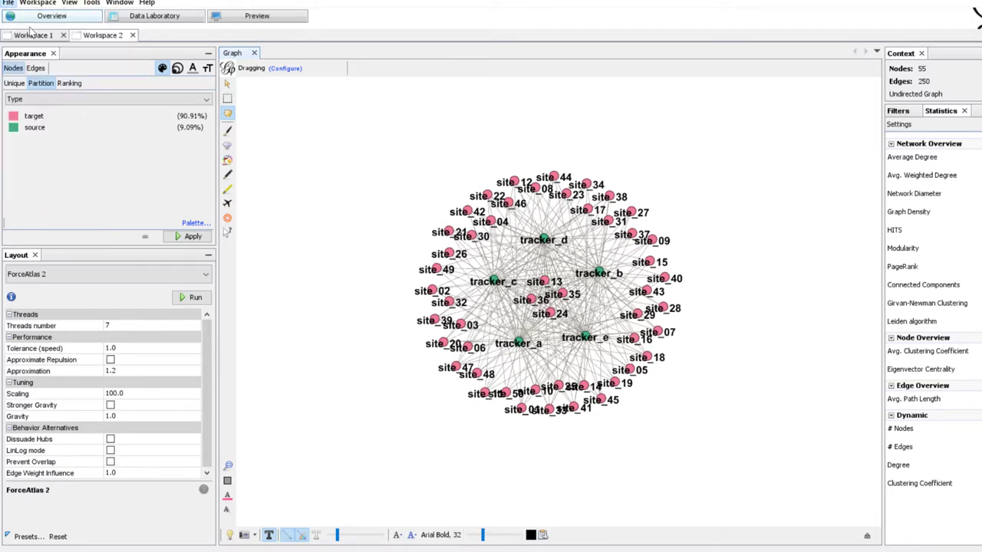
left_click(8, 3)
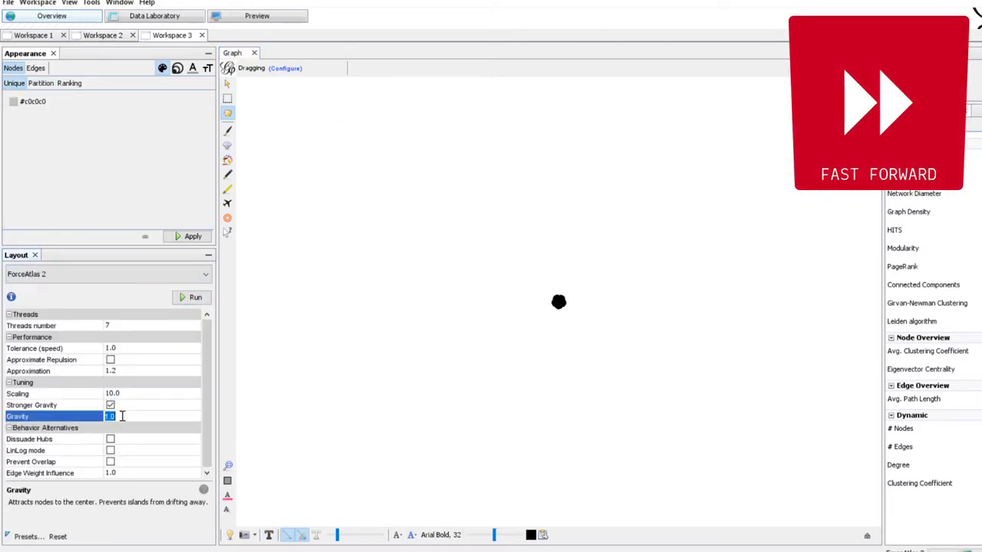
Step: Run ForceAtlas 2 with Scaling 100, Gravity 0.1 and Stronger Gravity to separate the five tracker clusters
left_click(195, 298)
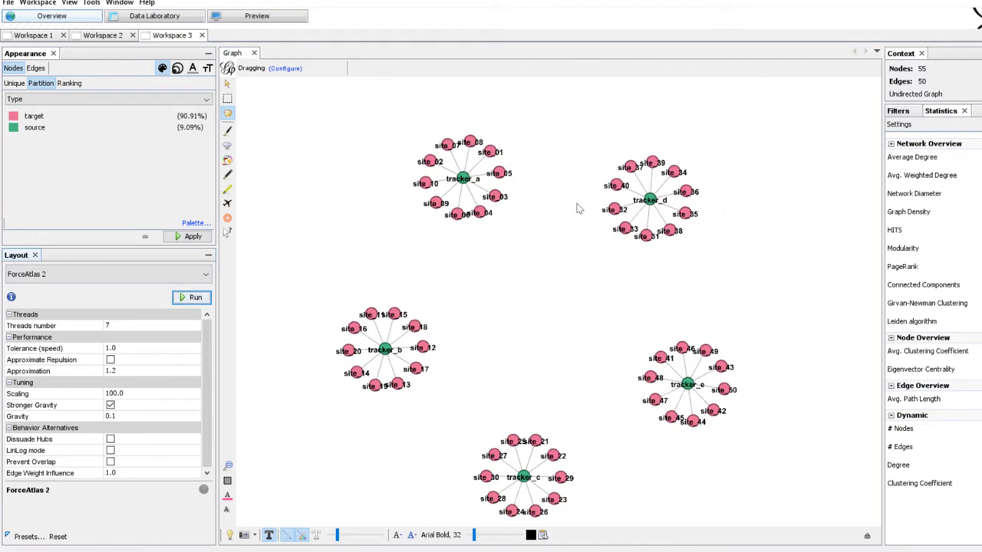
mouse_move(412, 424)
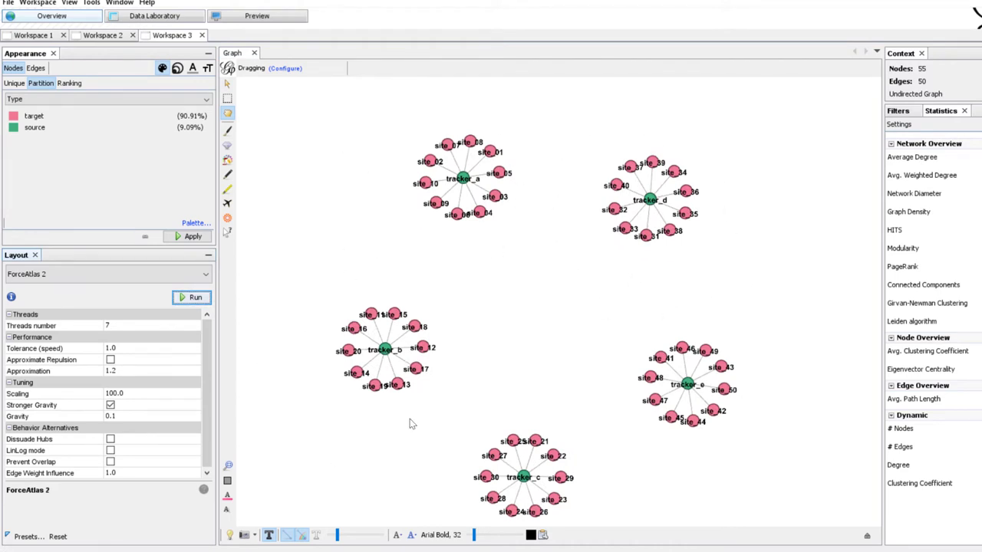
mouse_move(445, 370)
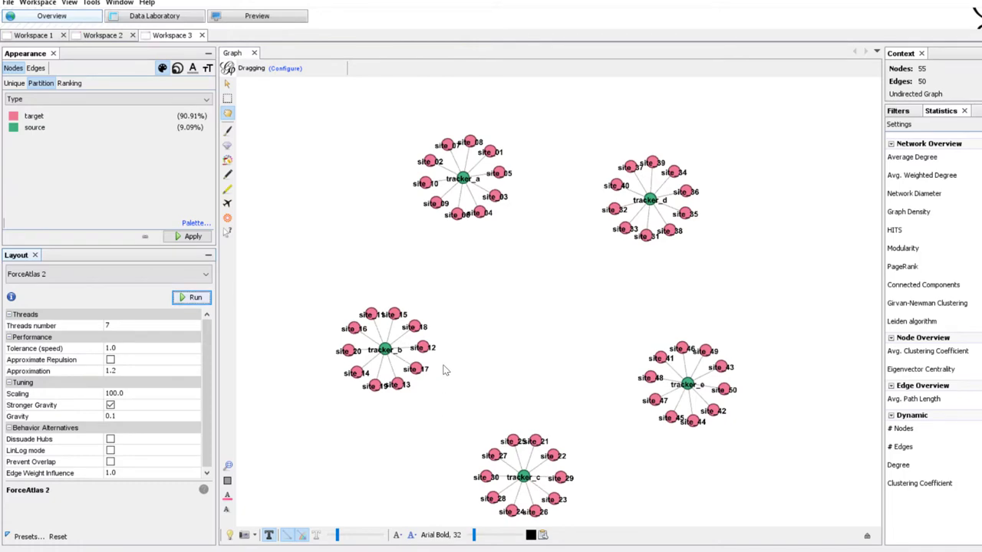
left_click(195, 297)
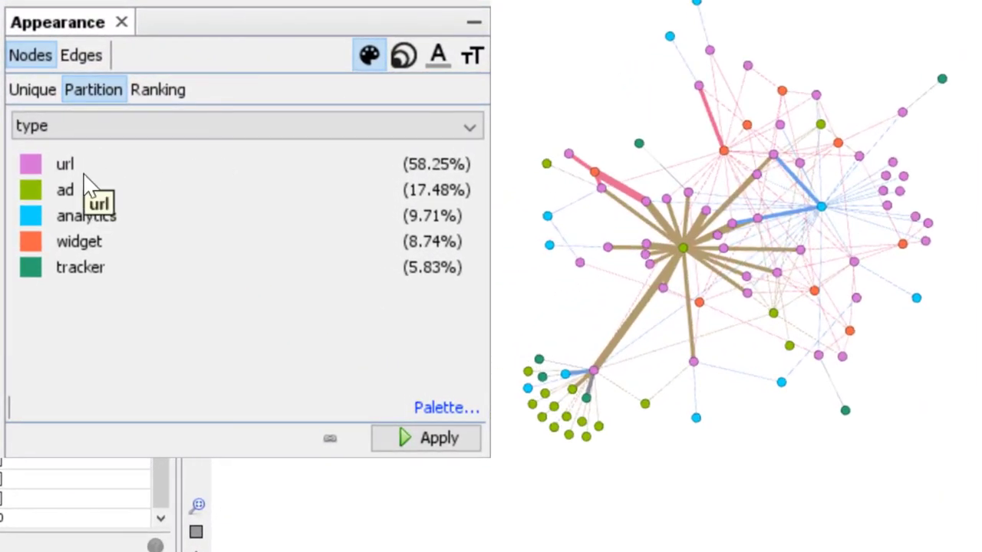
mouse_move(92, 343)
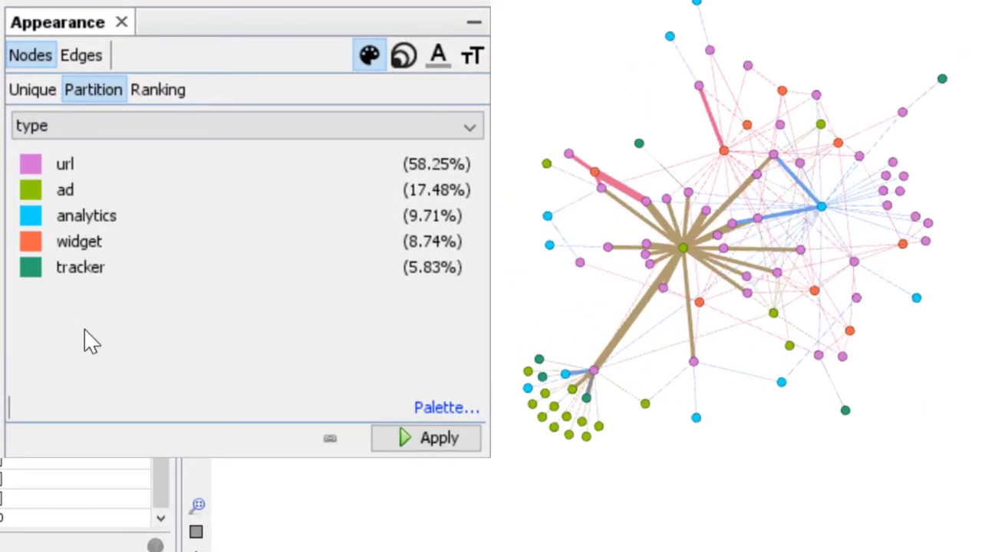
mouse_move(166, 376)
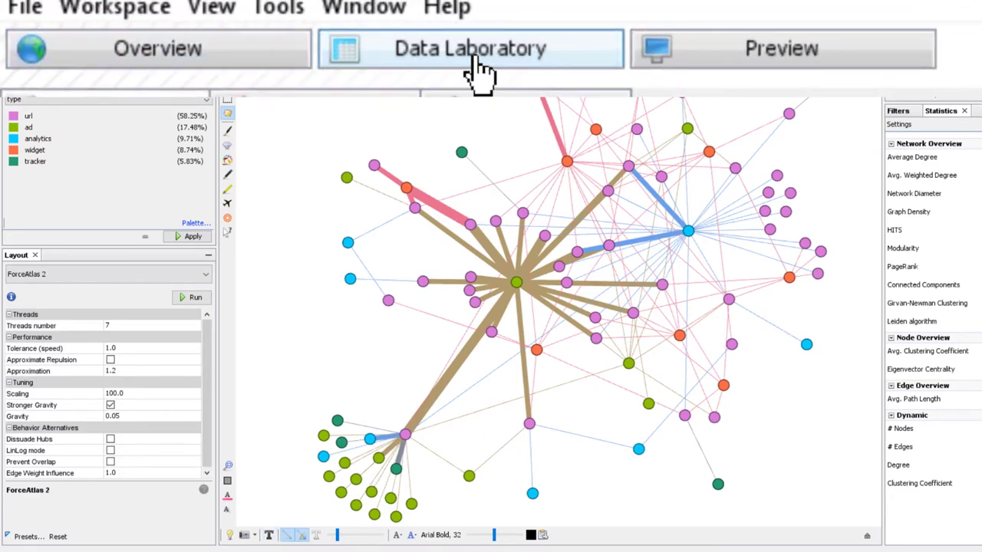
Step: Show the Data Laboratory edges table where every edge carries weight 1.0
left_click(469, 48)
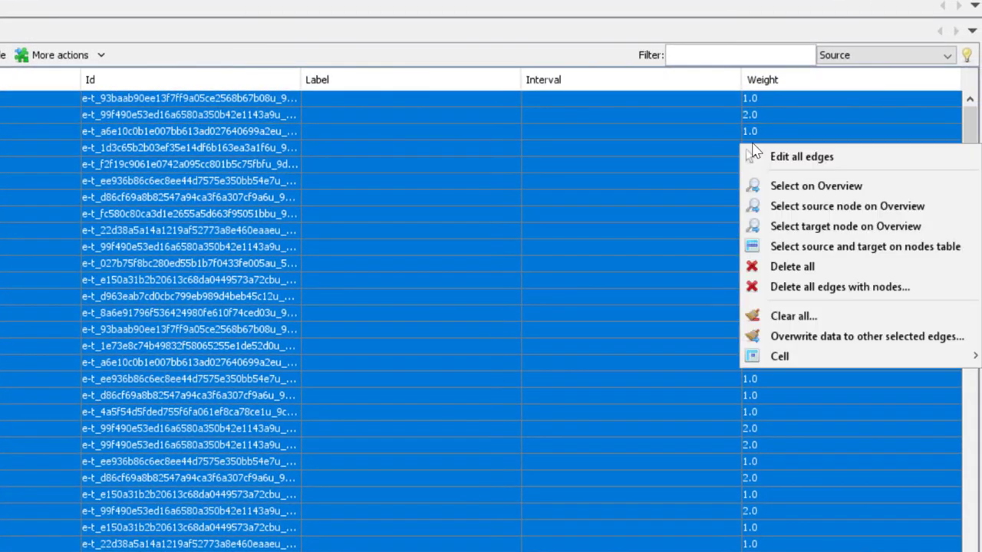
mouse_move(801, 156)
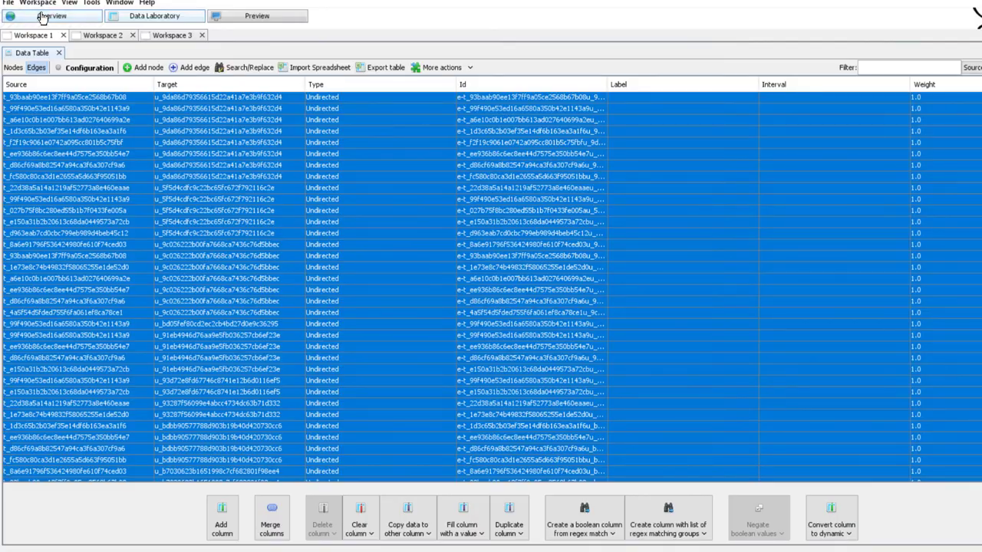
Step: Return to the Overview graph view and pan the Antivax network into place
left_click(52, 16)
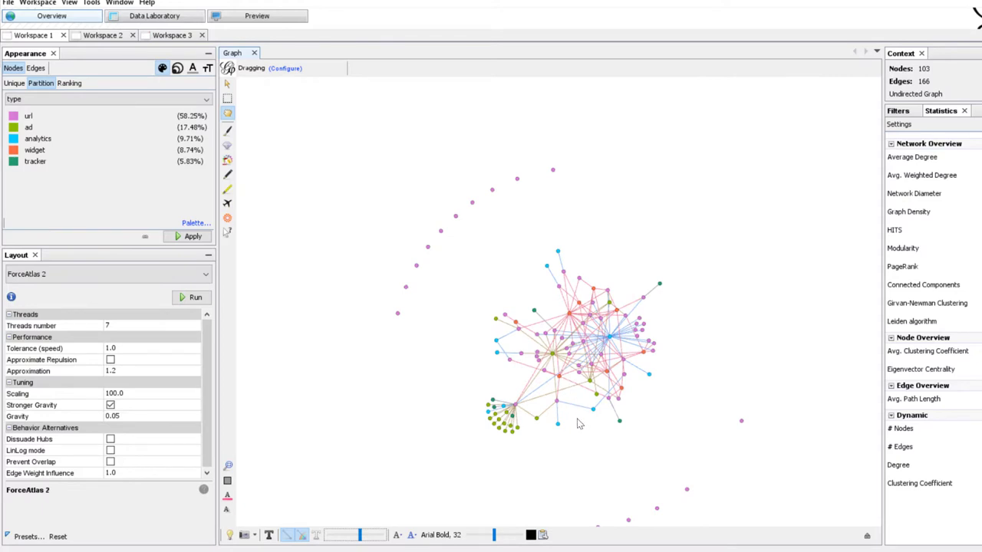
left_click_drag(580, 424, 577, 376)
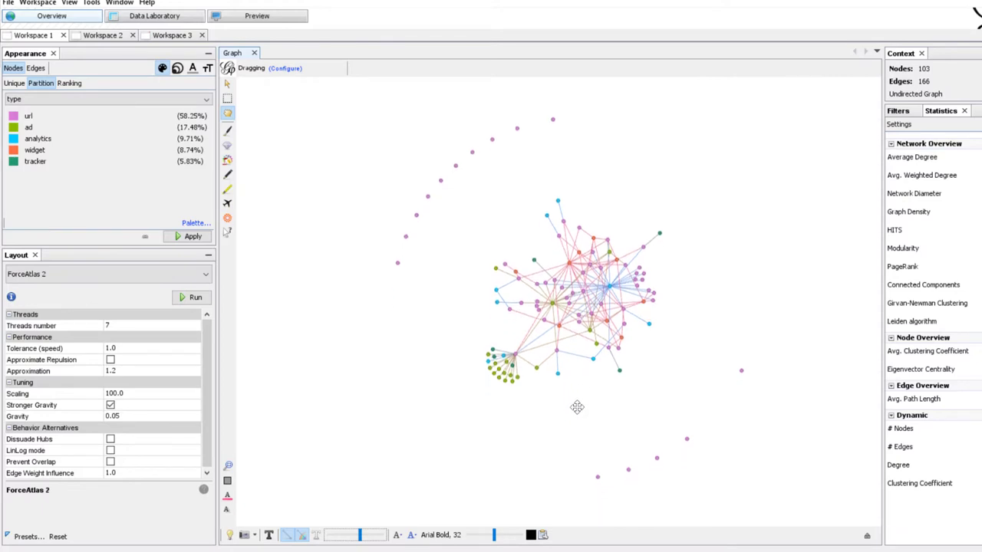
mouse_move(558, 402)
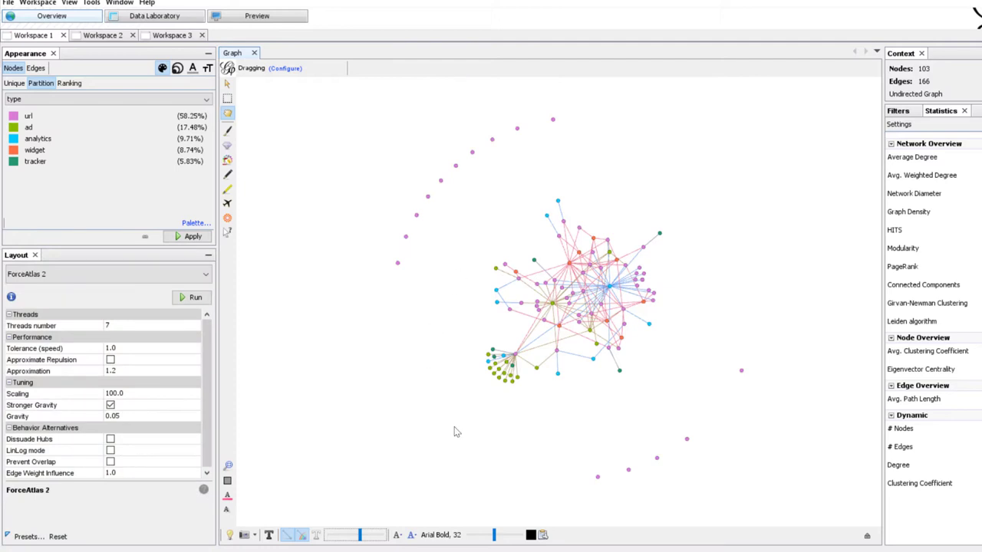
mouse_move(577, 417)
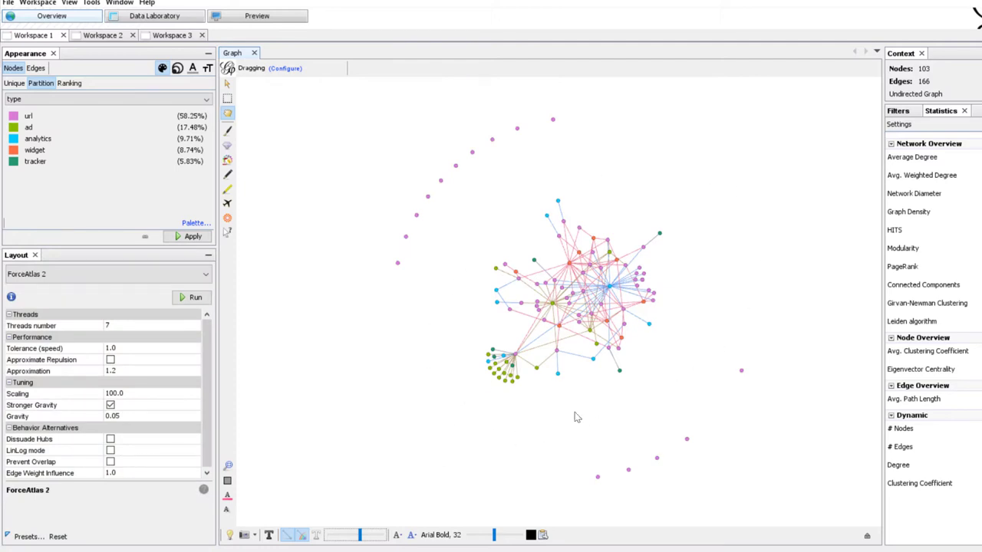
mouse_move(540, 436)
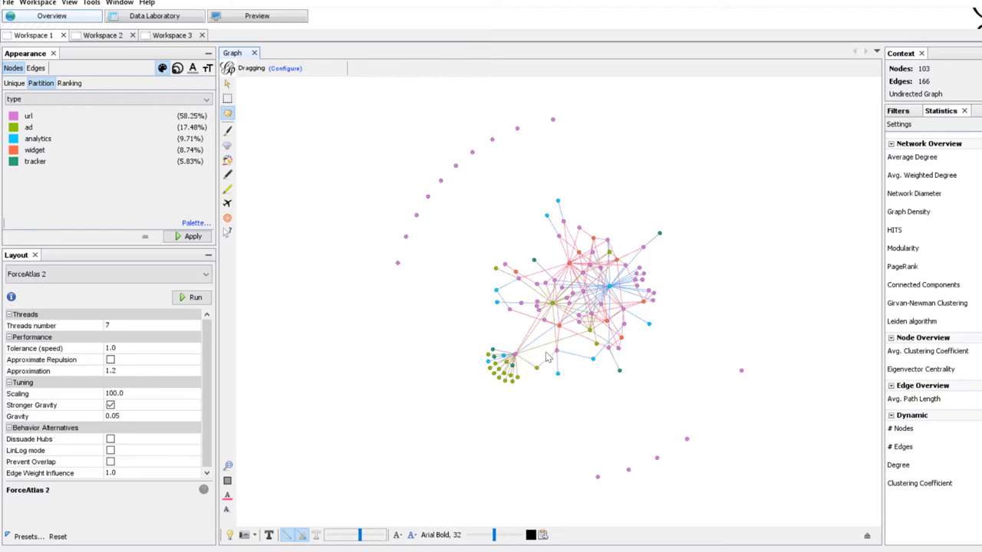
Step: Zoom in on the graph so individual nodes and edges are seen up close
scroll("up", 3)
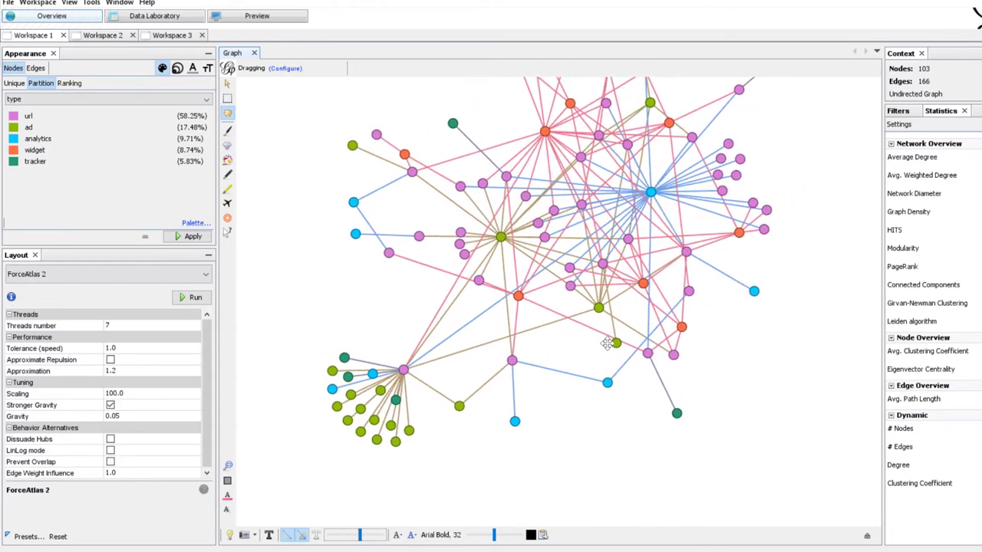
mouse_move(560, 354)
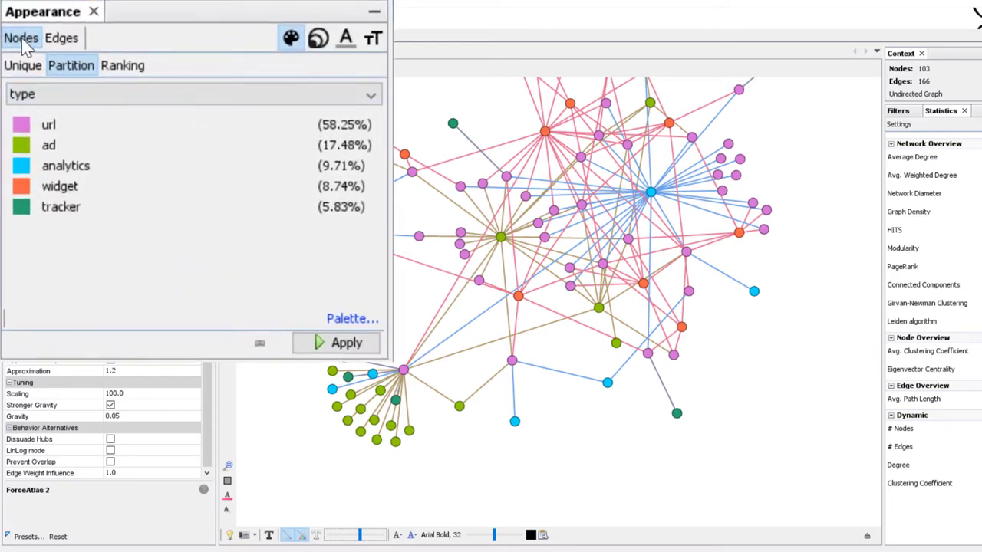
mouse_move(320, 38)
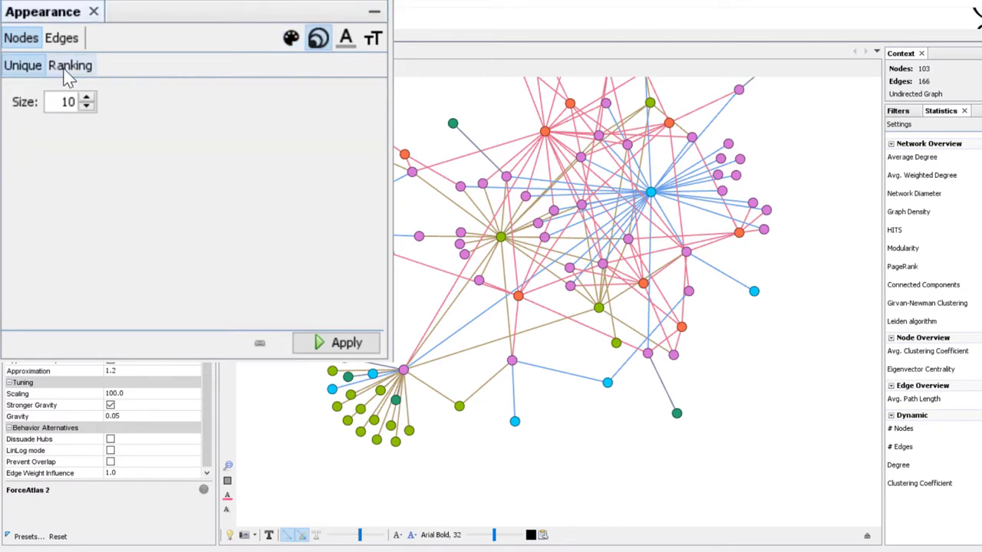
Step: Rank node size by Degree from minimum 10 to maximum 30 and apply it
left_click(71, 64)
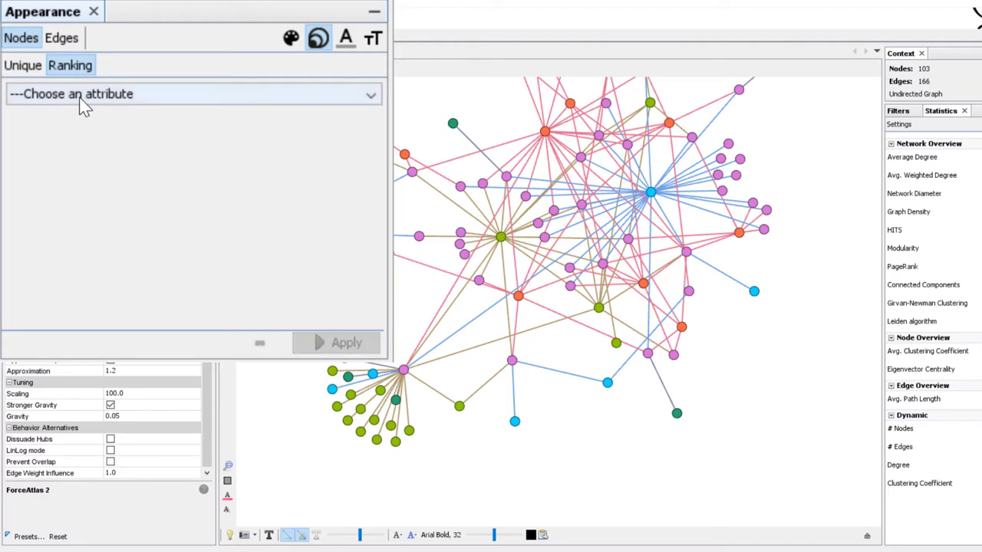
left_click(192, 93)
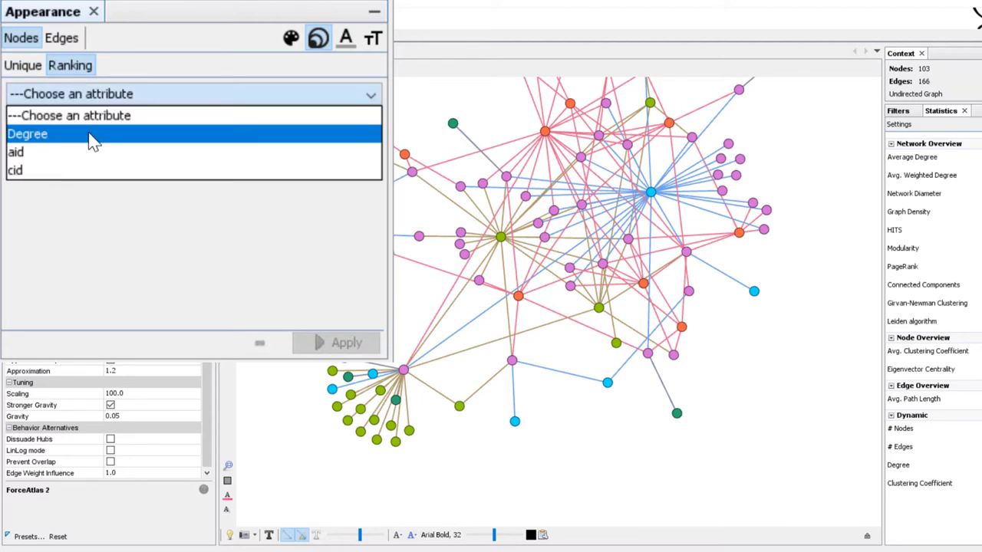
left_click(28, 133)
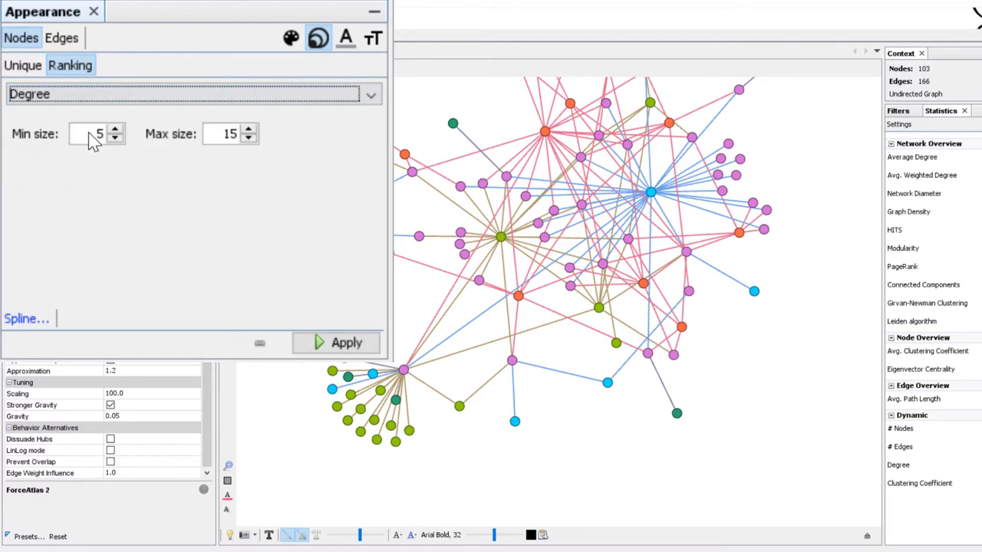
left_click(347, 342)
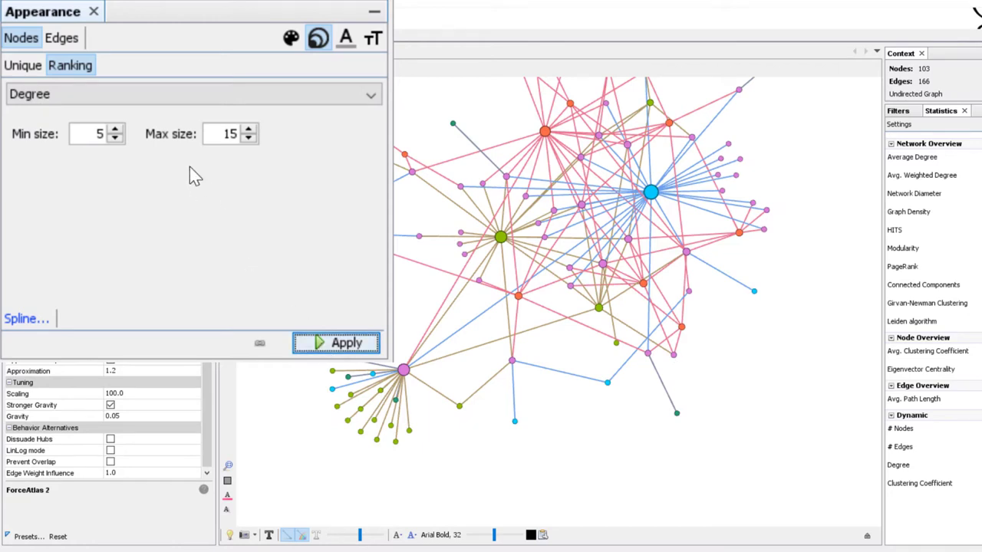
mouse_move(165, 144)
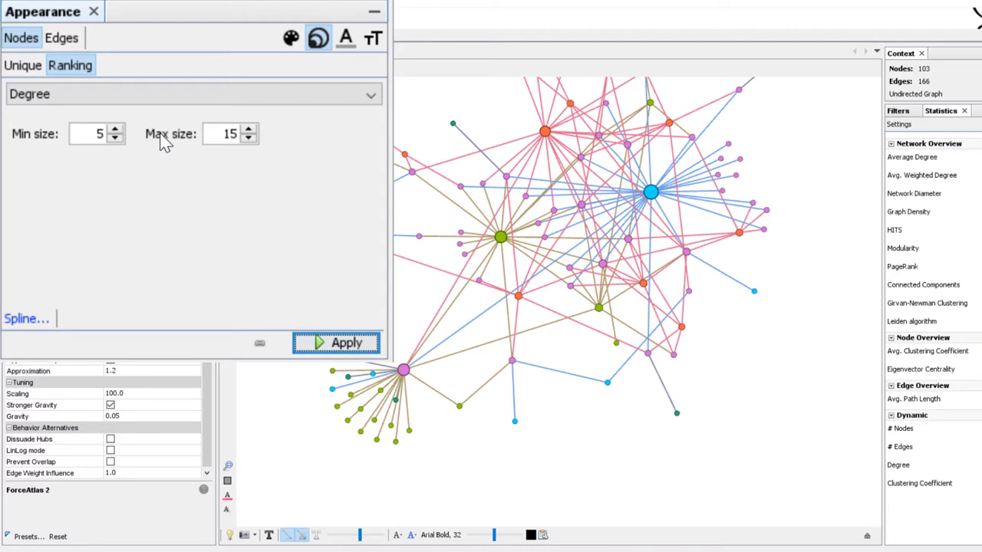
mouse_move(221, 132)
type("30")
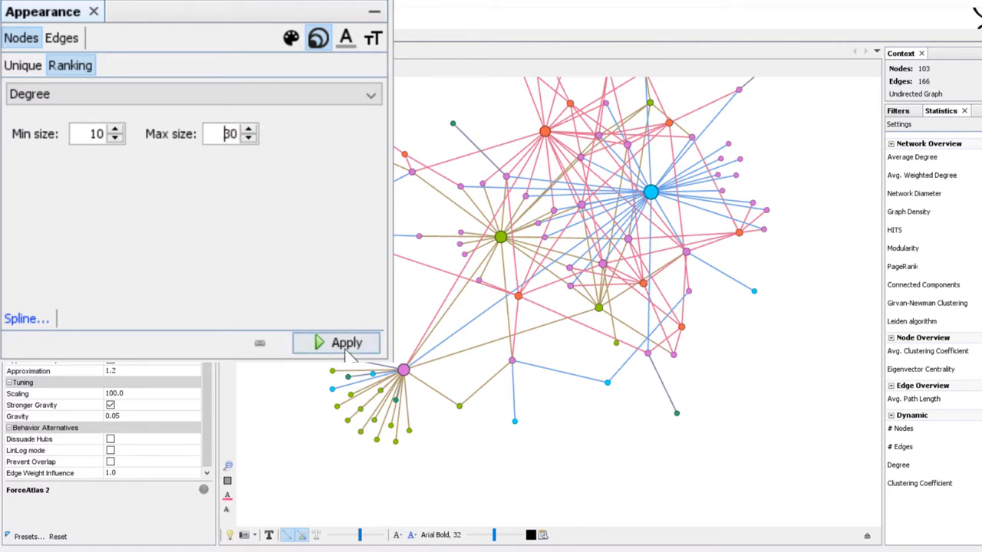
left_click(347, 342)
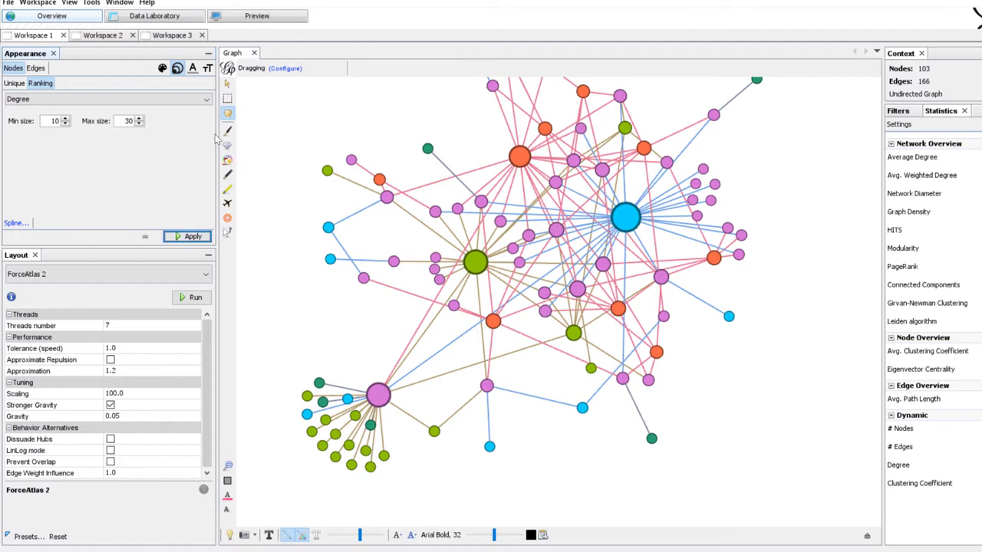
left_click(40, 83)
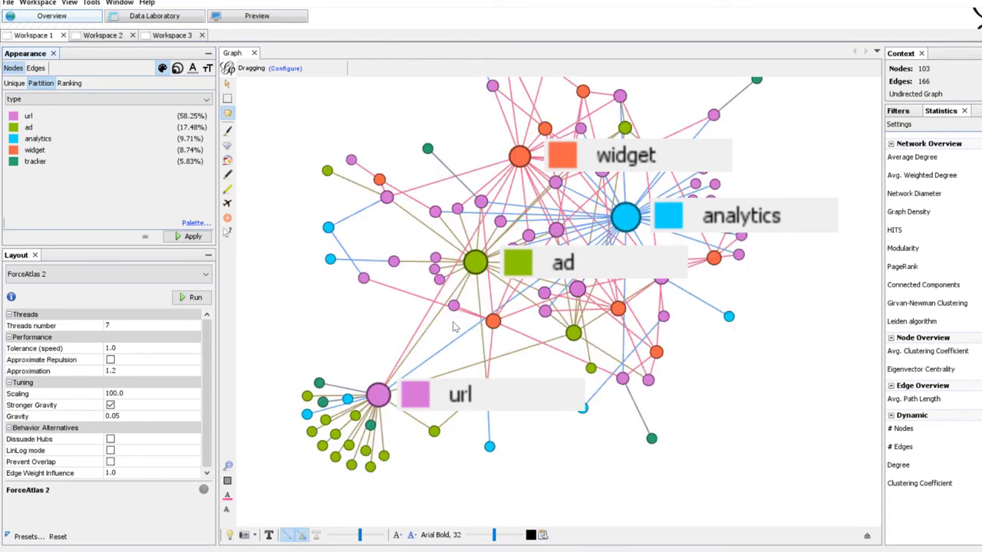
left_click(476, 262)
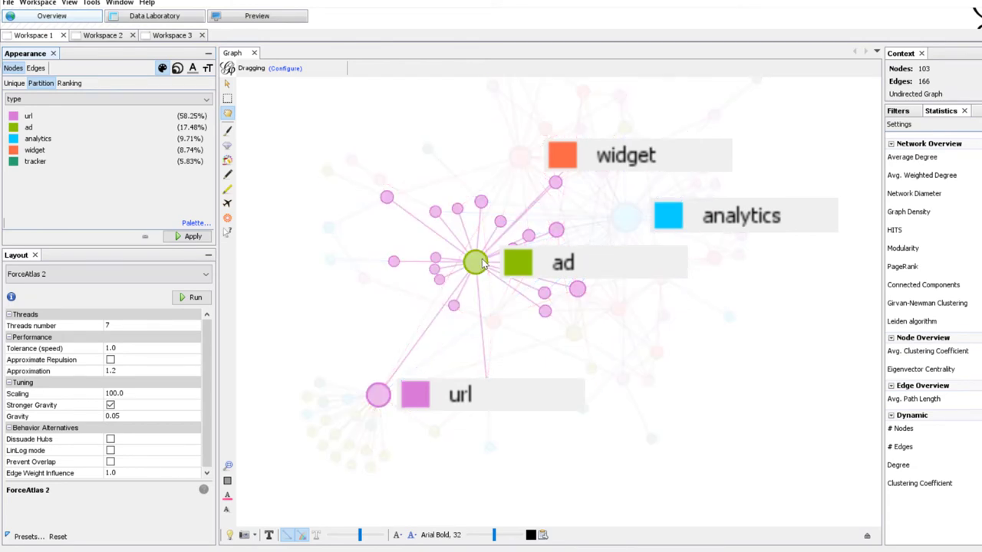
left_click_drag(478, 261, 521, 156)
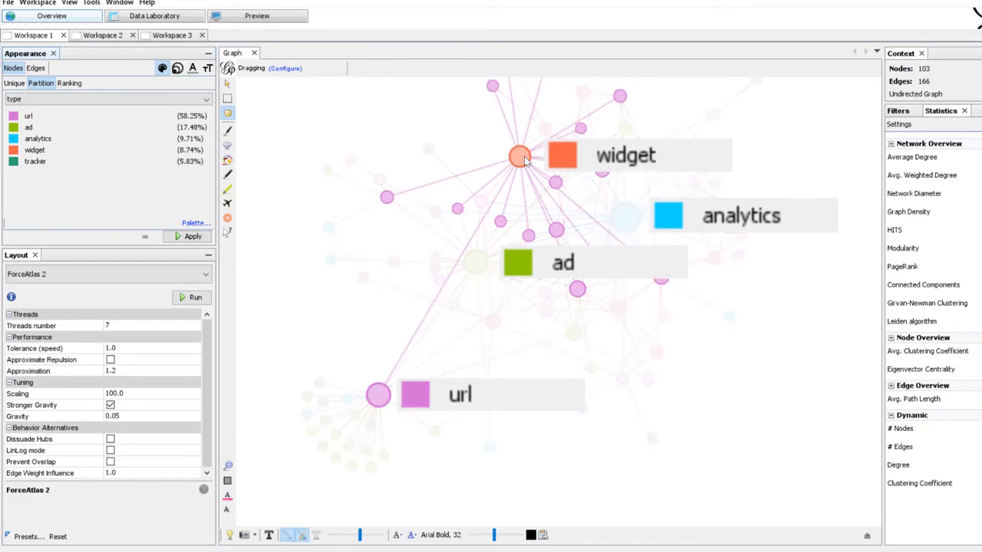
left_click_drag(522, 157, 626, 218)
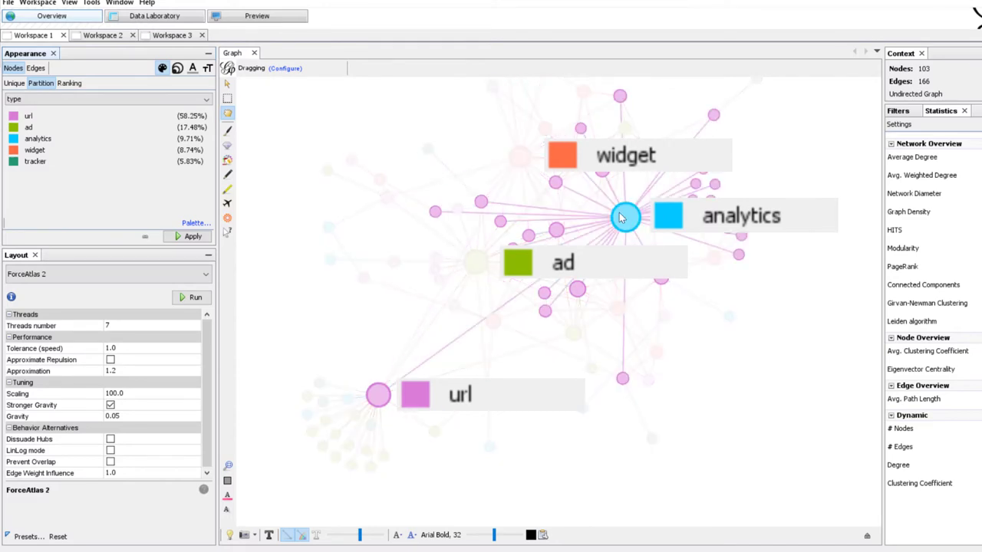
left_click(195, 298)
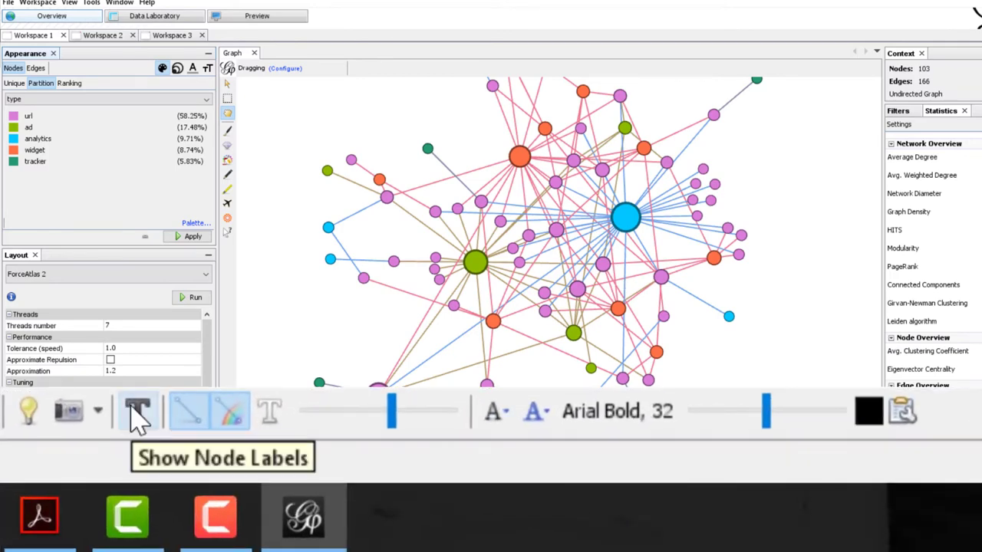
left_click(137, 411)
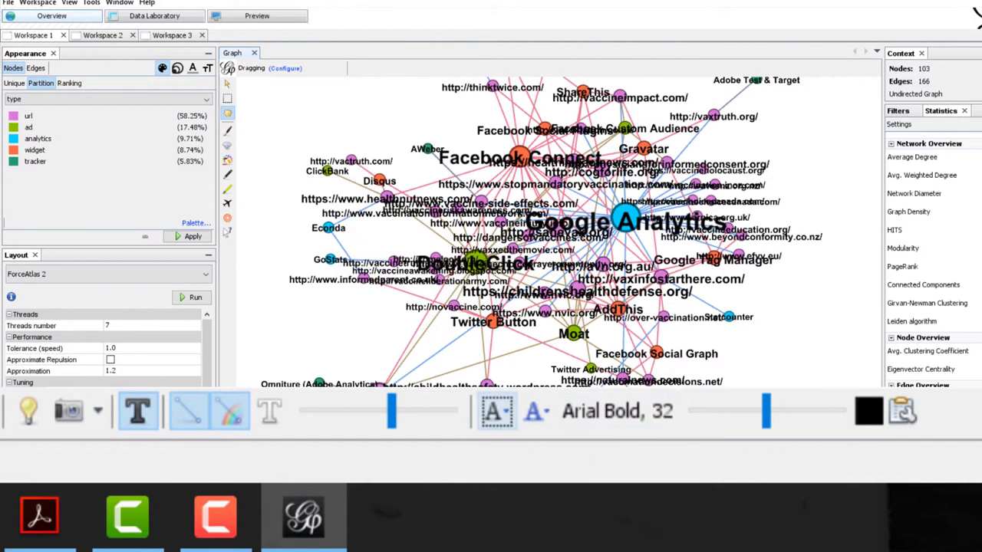
mouse_move(768, 411)
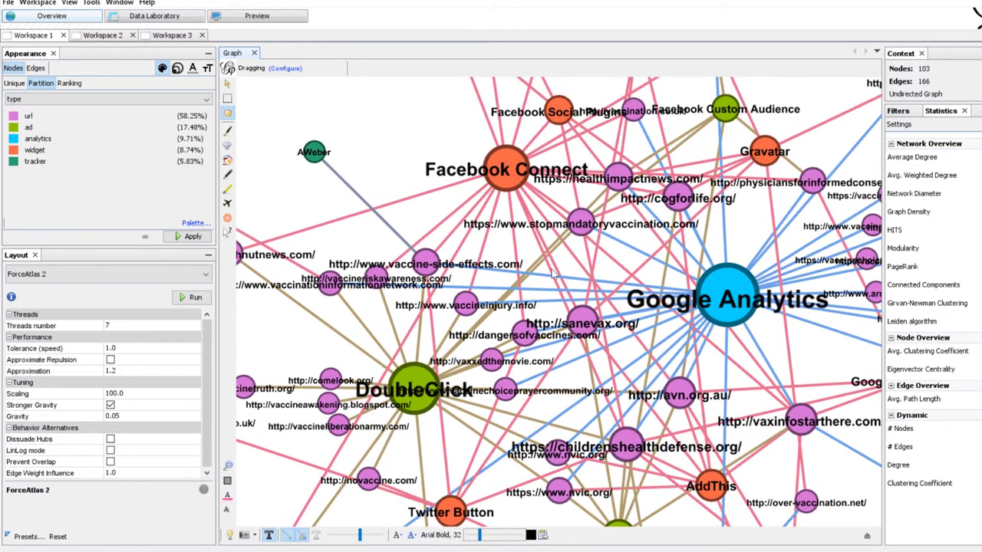
left_click(506, 168)
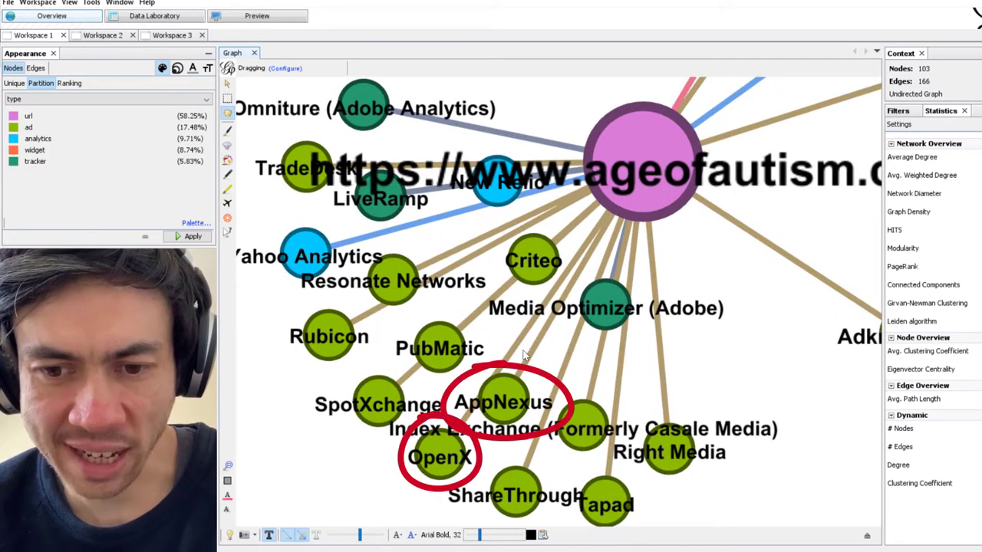
mouse_move(537, 352)
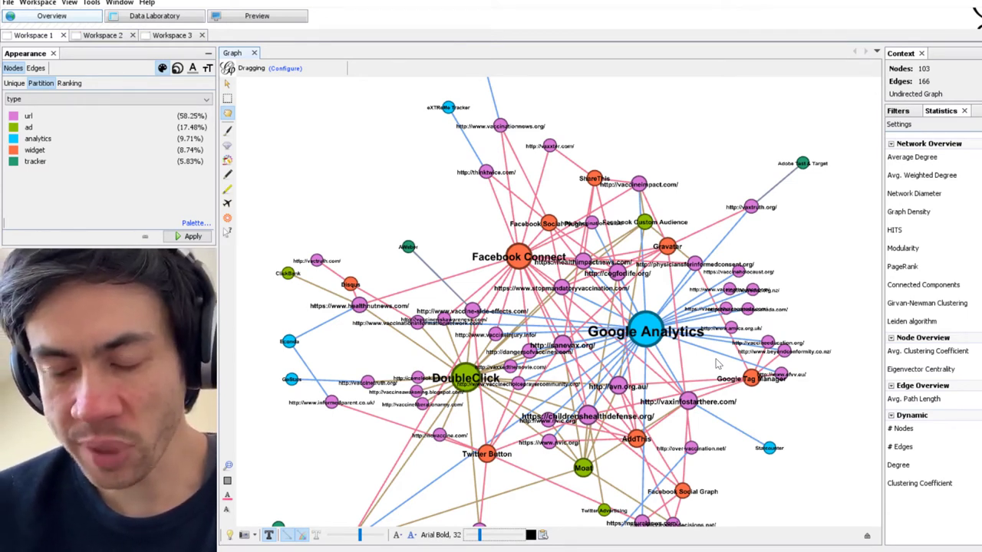
left_click(645, 331)
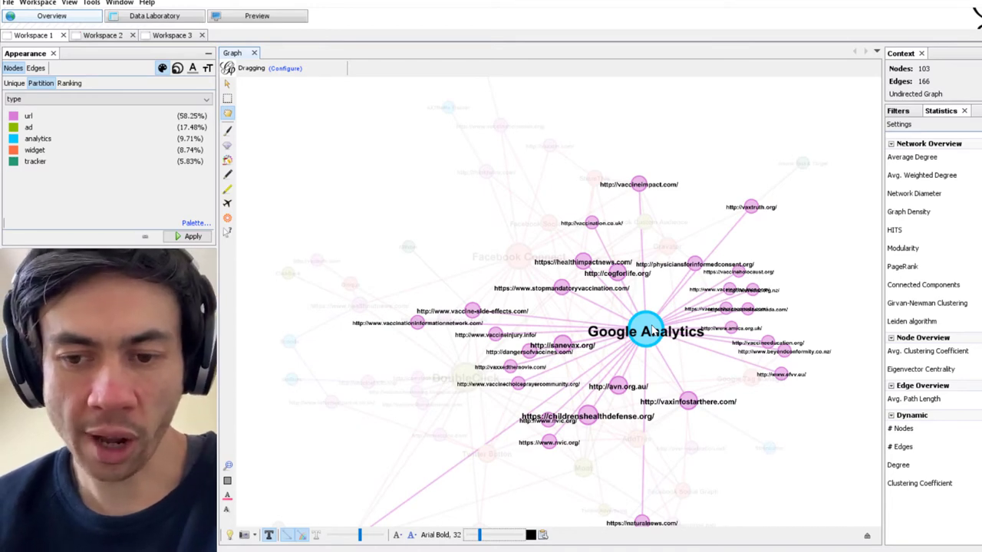
scroll("up", 3)
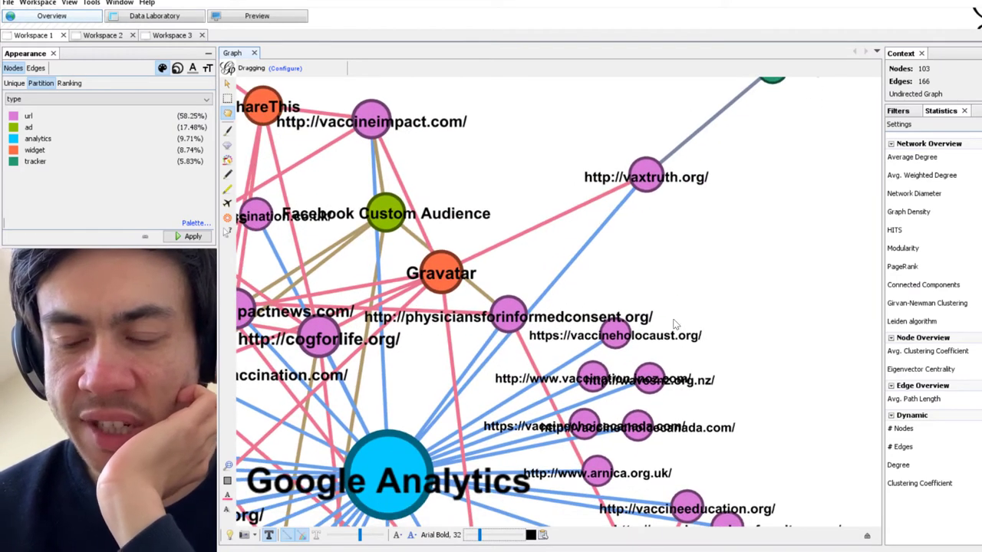
left_click(386, 214)
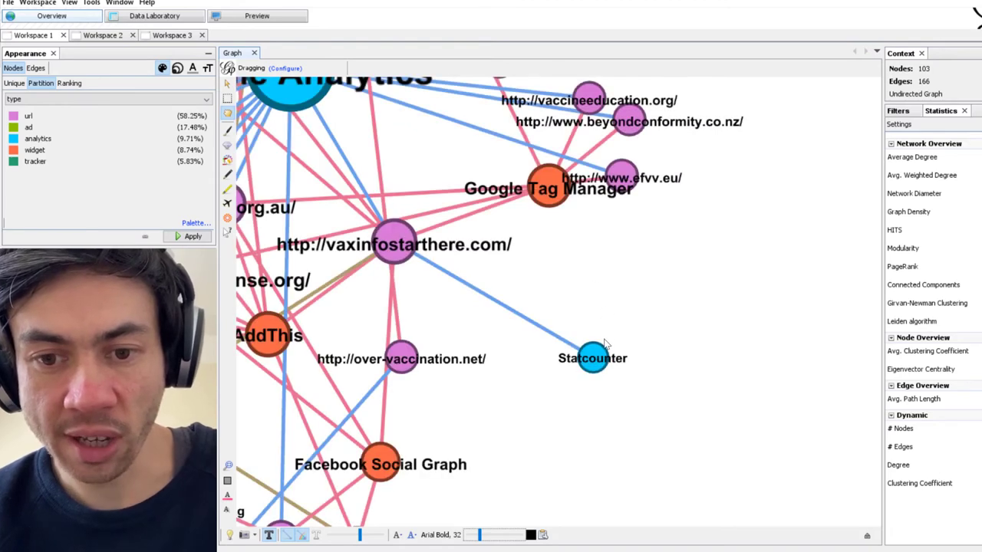
mouse_move(582, 282)
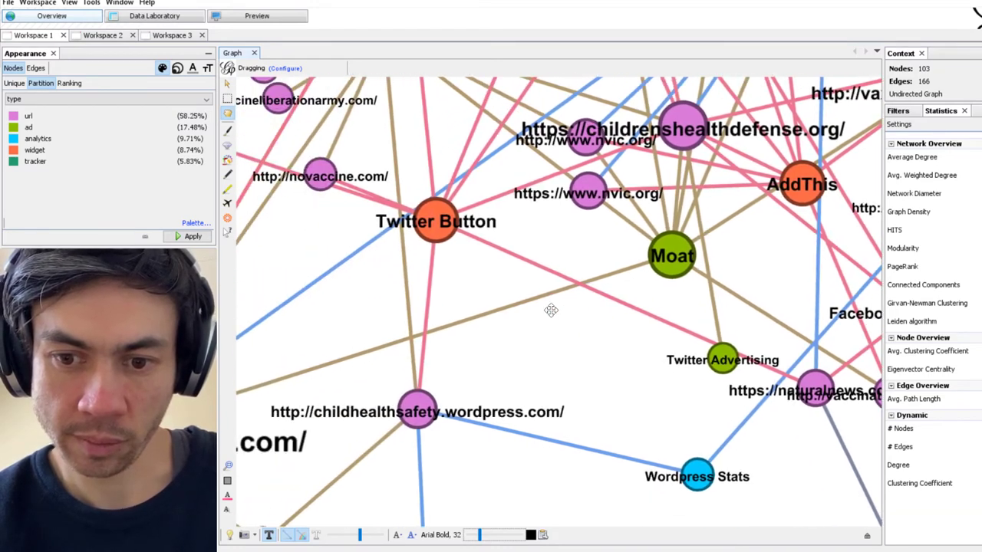
left_click_drag(551, 310, 608, 290)
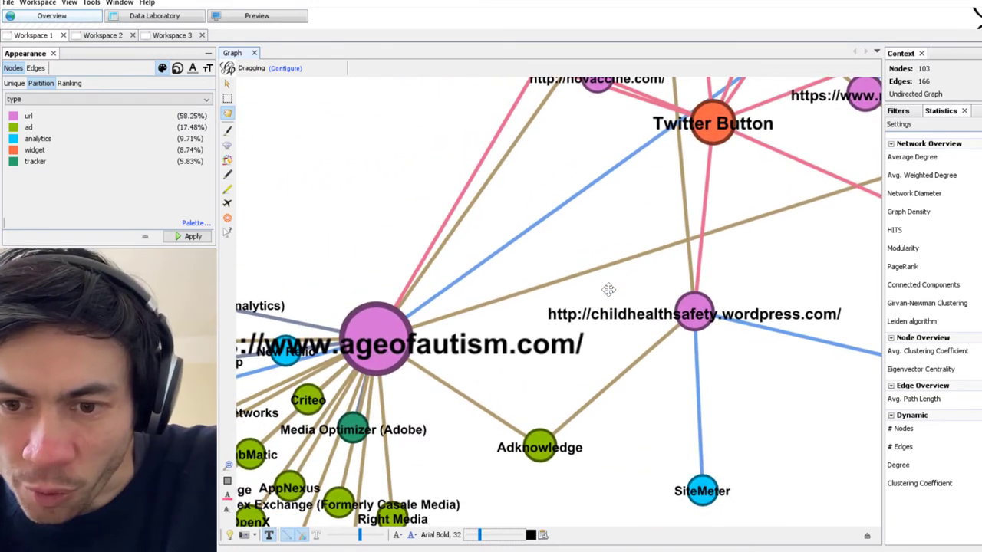
left_click_drag(608, 290, 528, 325)
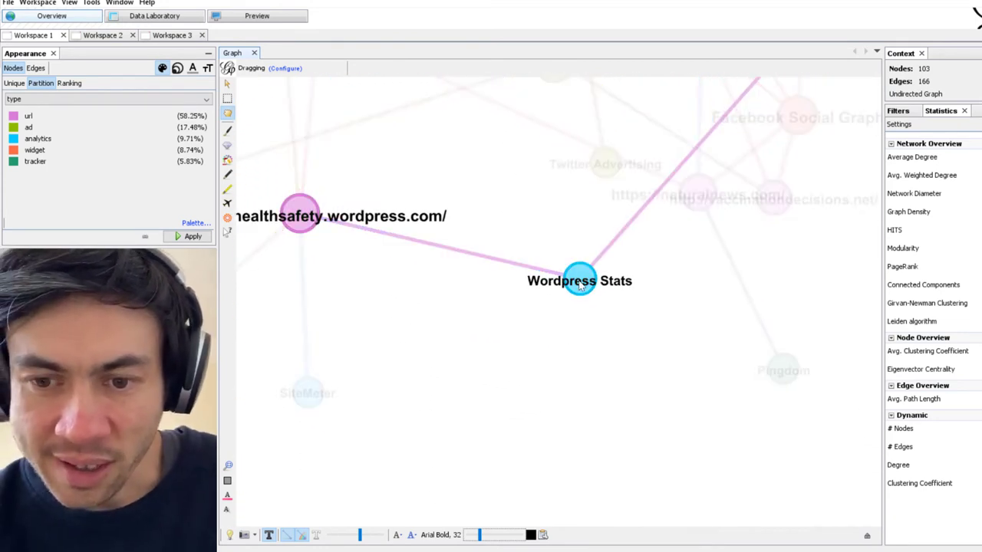
mouse_move(581, 298)
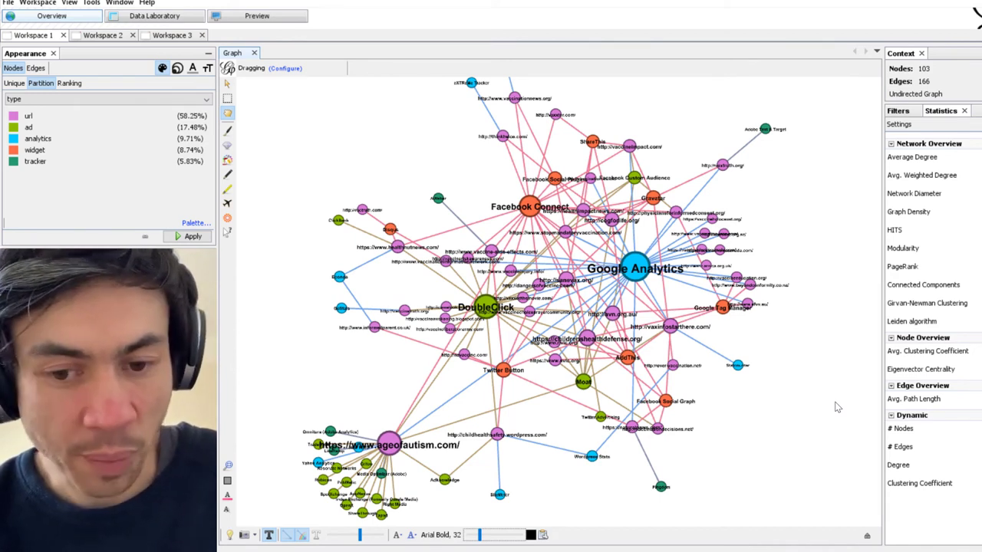
mouse_move(786, 406)
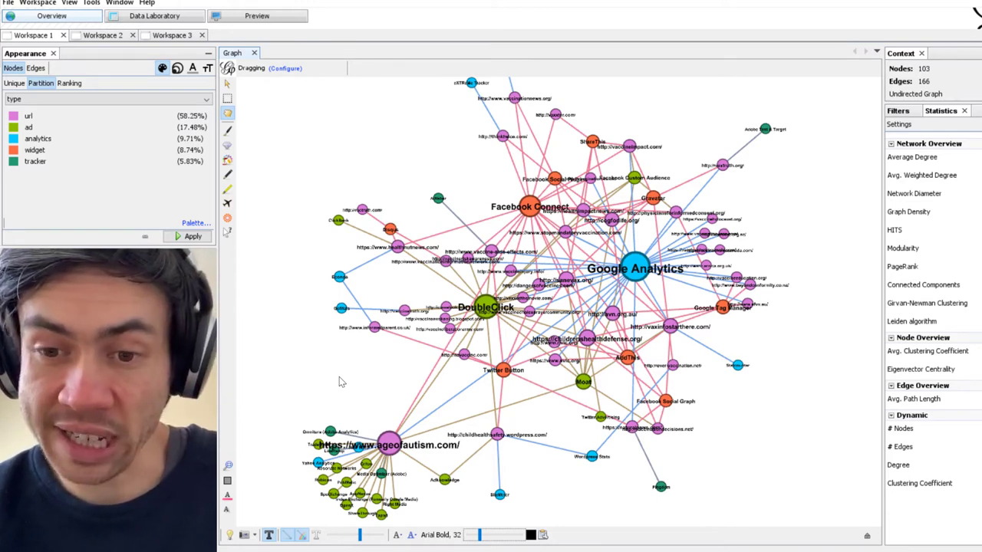
left_click(632, 264)
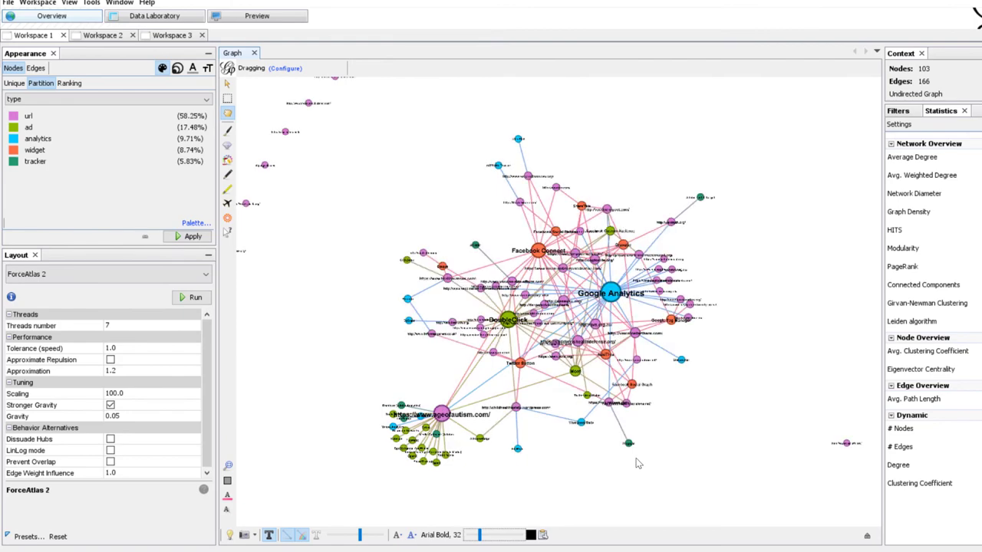
mouse_move(729, 310)
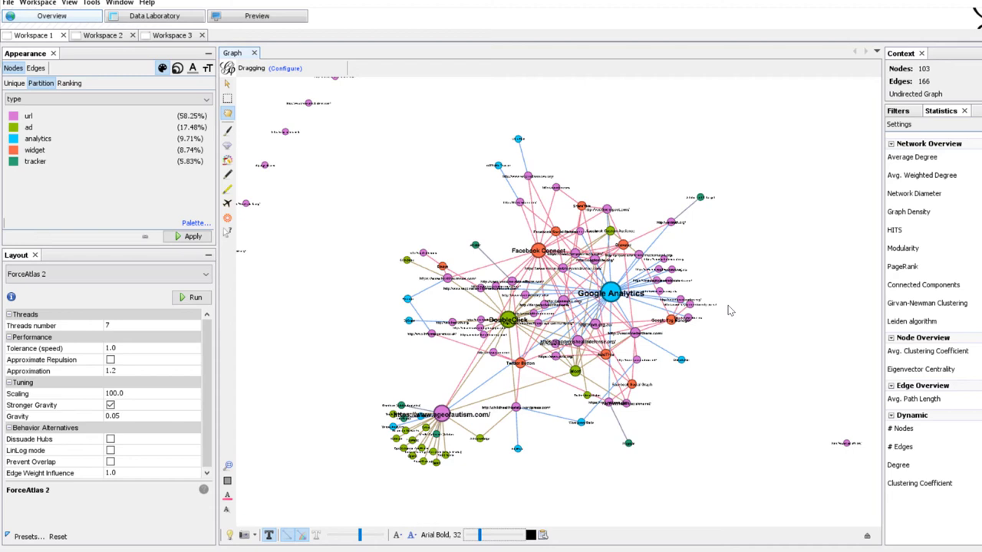
mouse_move(323, 181)
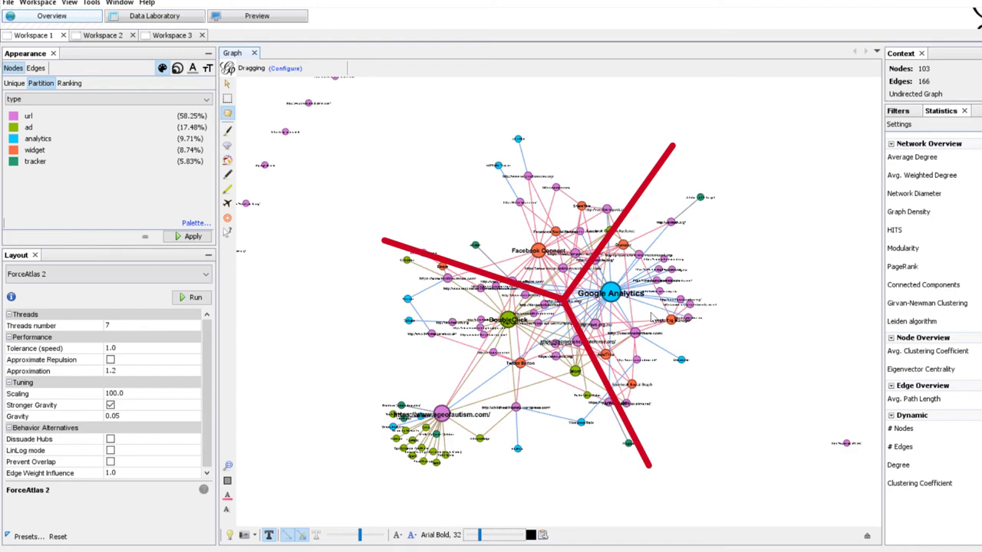
scroll("up", 3)
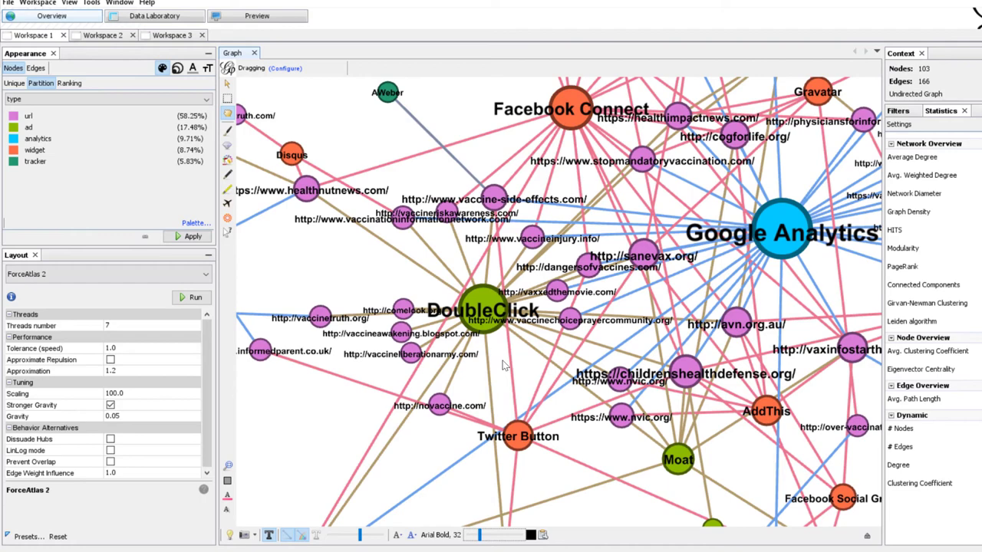
mouse_move(512, 369)
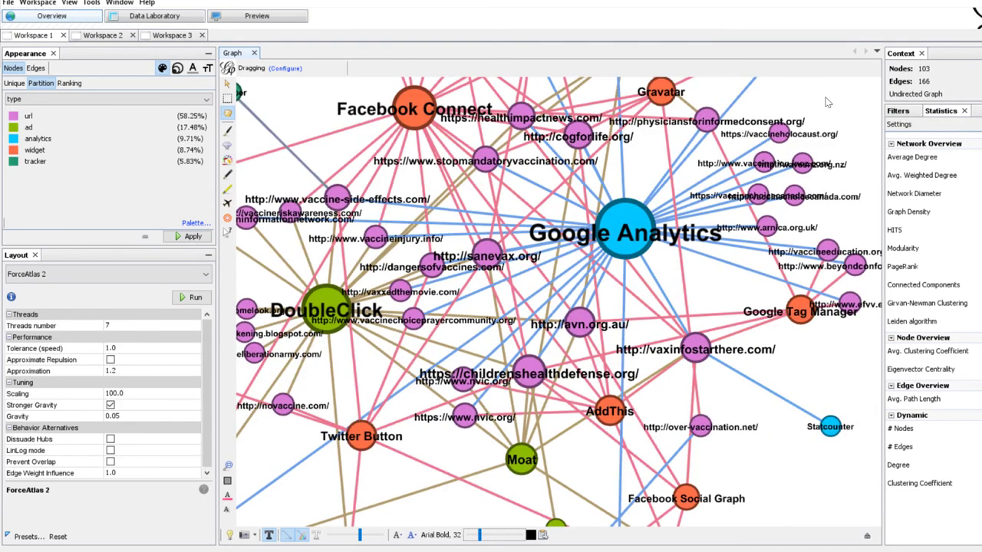
mouse_move(505, 482)
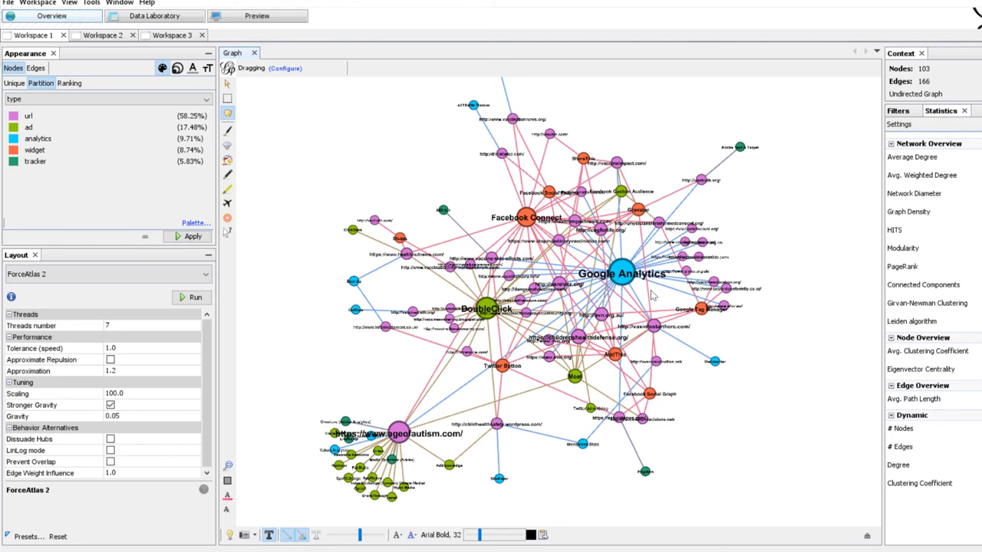
mouse_move(448, 158)
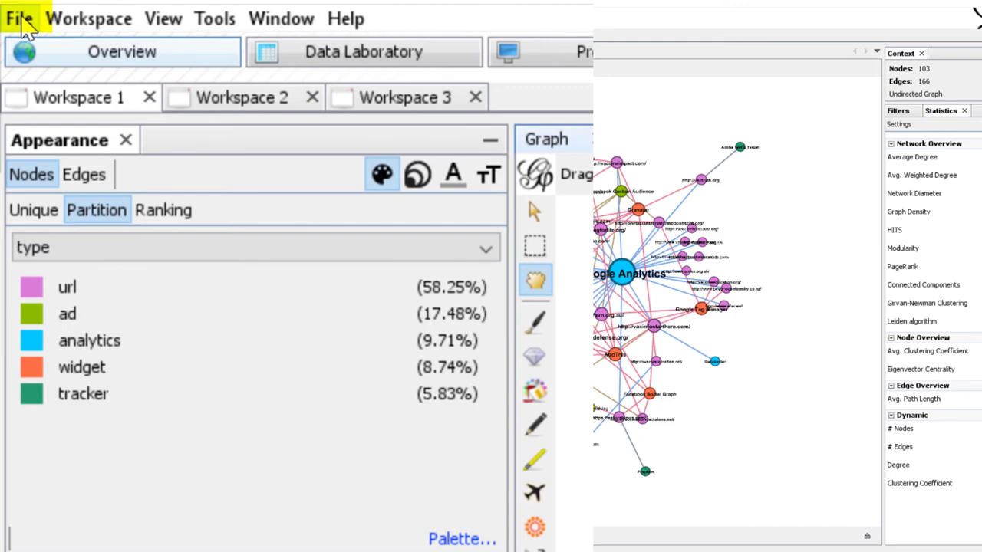
Step: Export the full graph as GEXF file 'Antivaxx good layout' on the Desktop
left_click(19, 19)
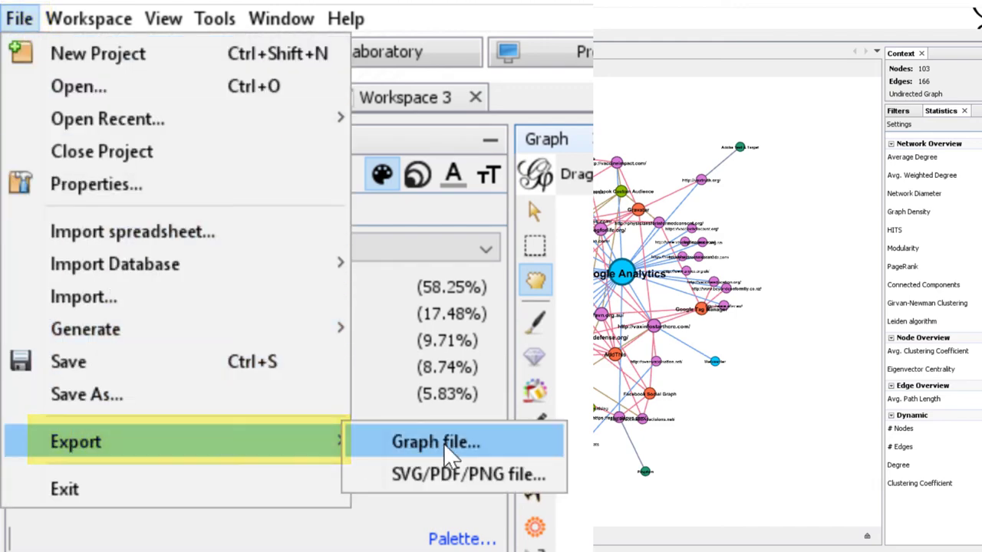
left_click(436, 442)
type("Anitvaxx good layo")
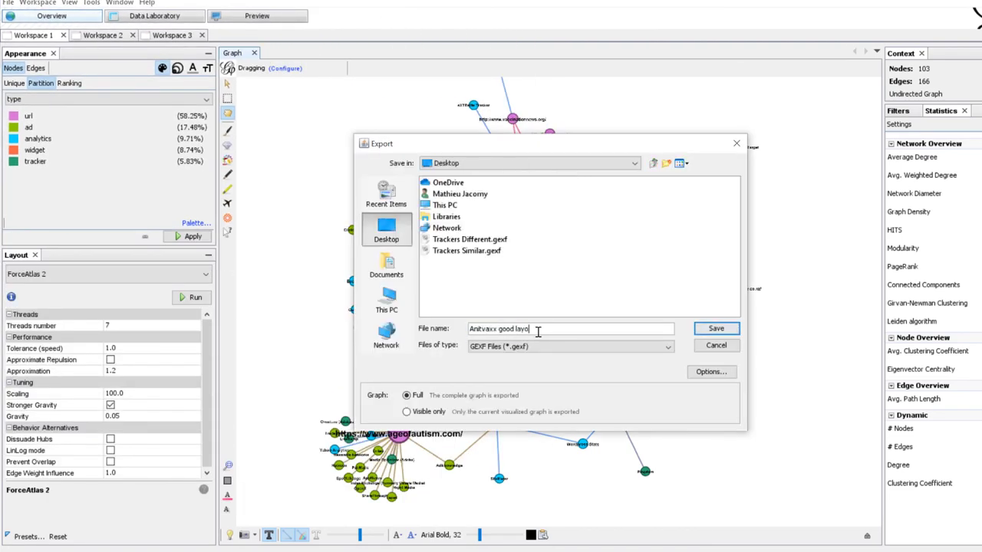
type("ut")
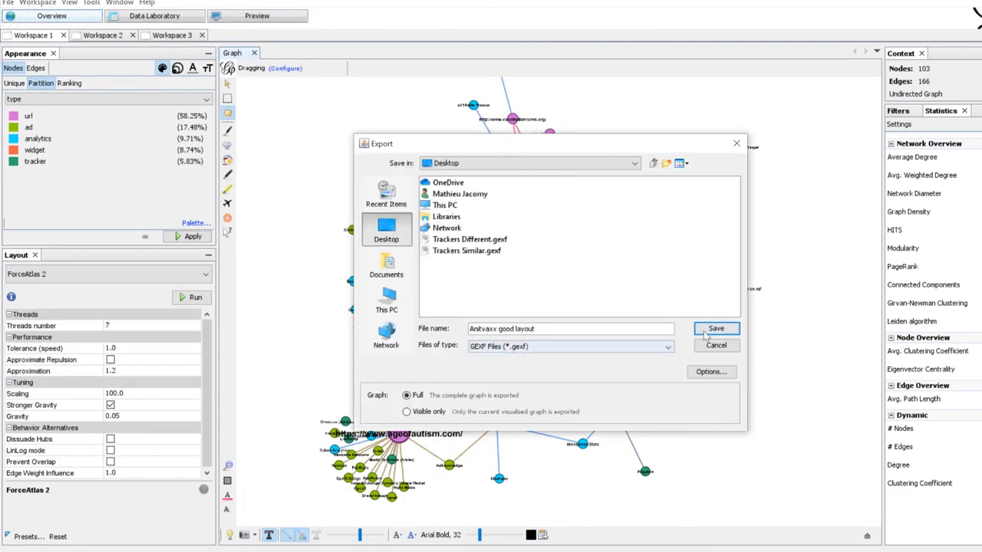
left_click(715, 328)
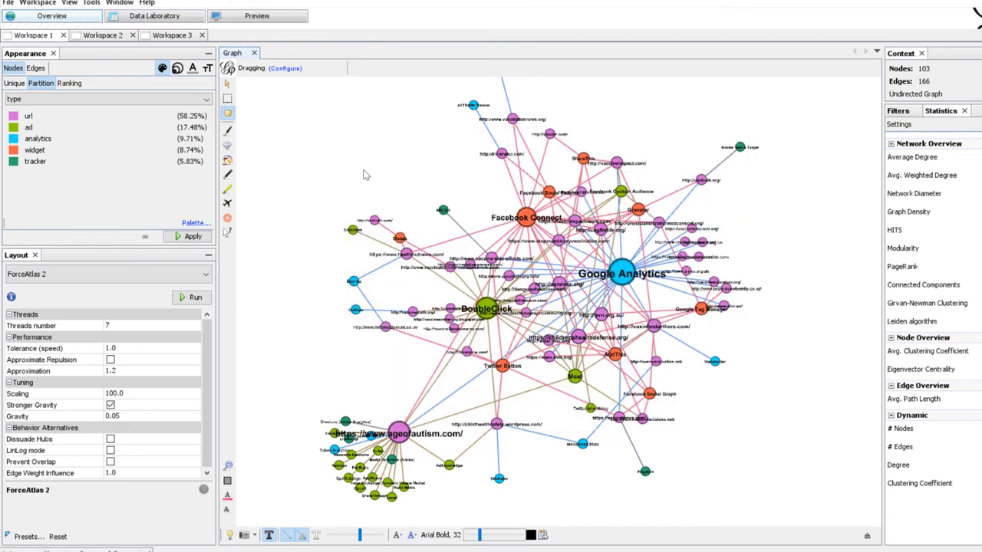
mouse_move(146, 83)
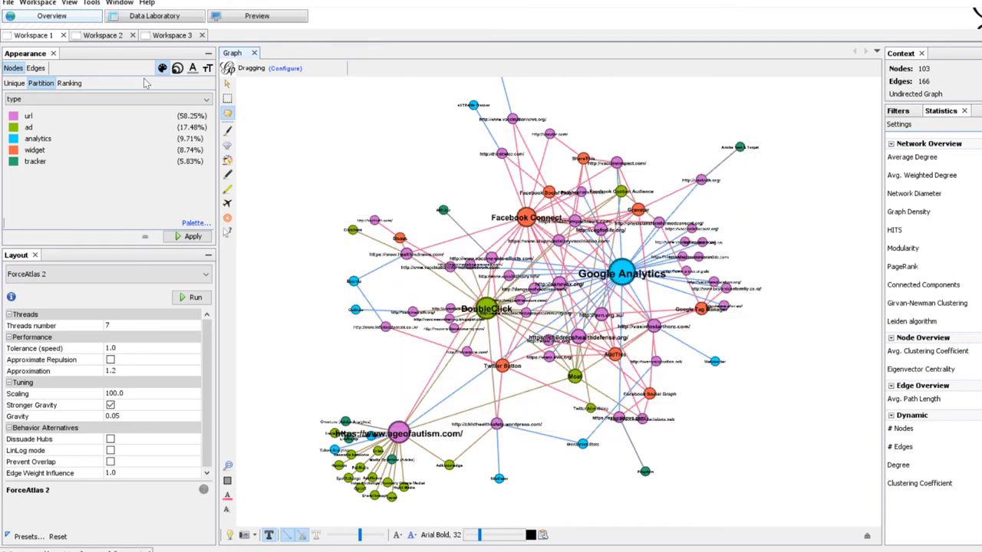
left_click(9, 3)
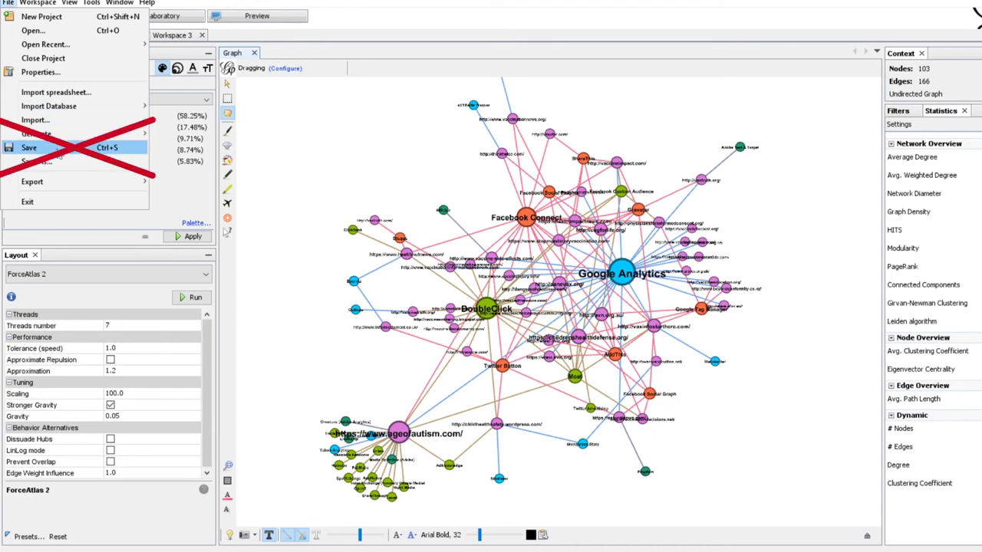
mouse_move(60, 148)
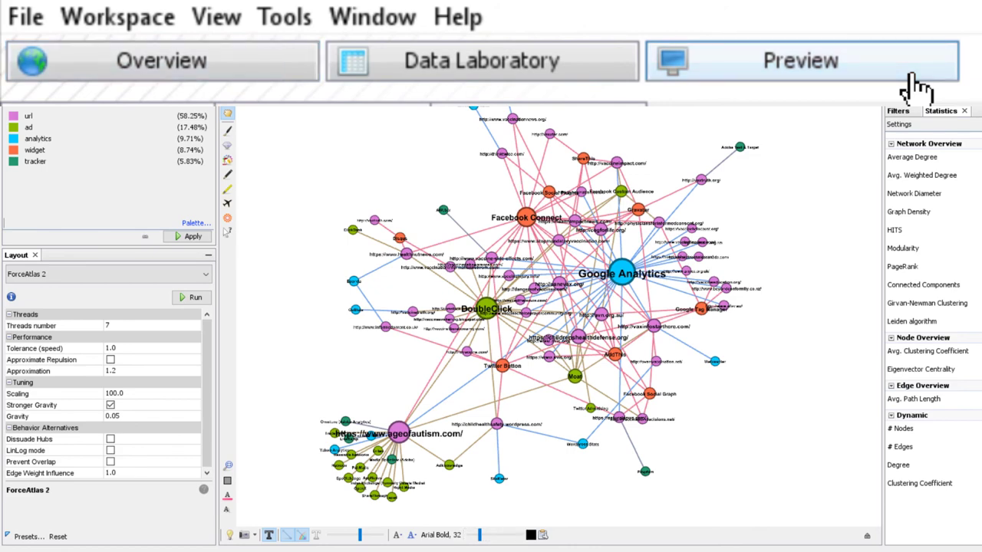
Step: Render the Preview, switch off curved edges and refresh with straight edges
left_click(801, 62)
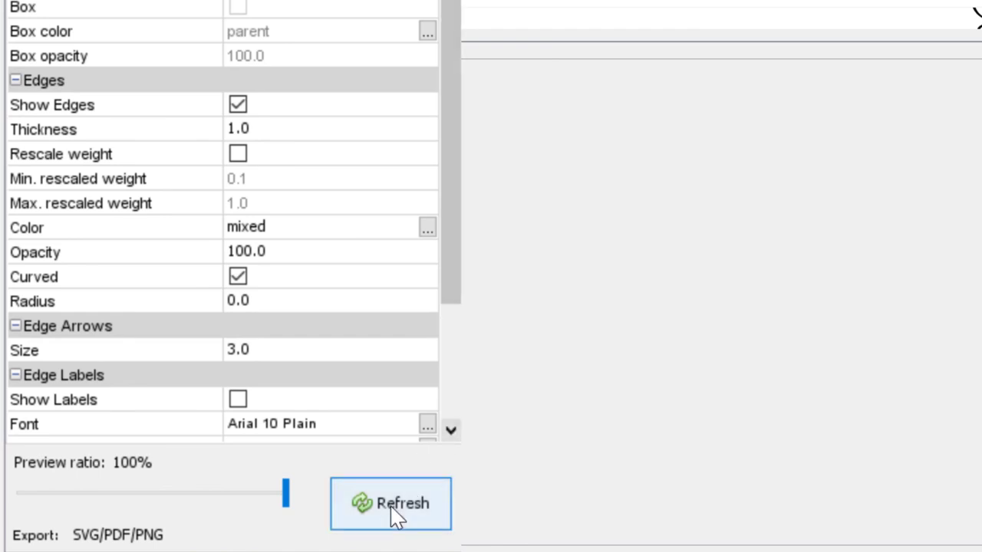
left_click(389, 504)
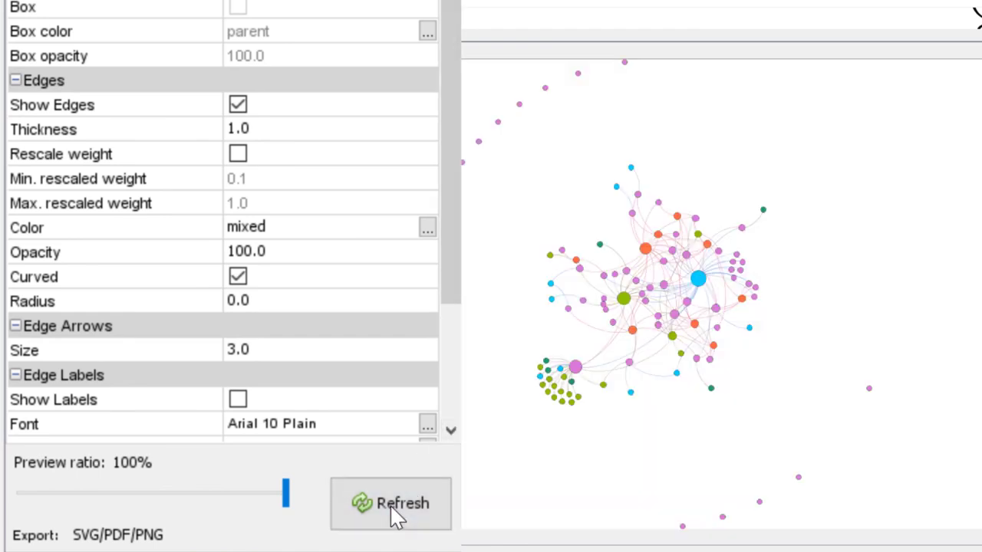
scroll("up", 3)
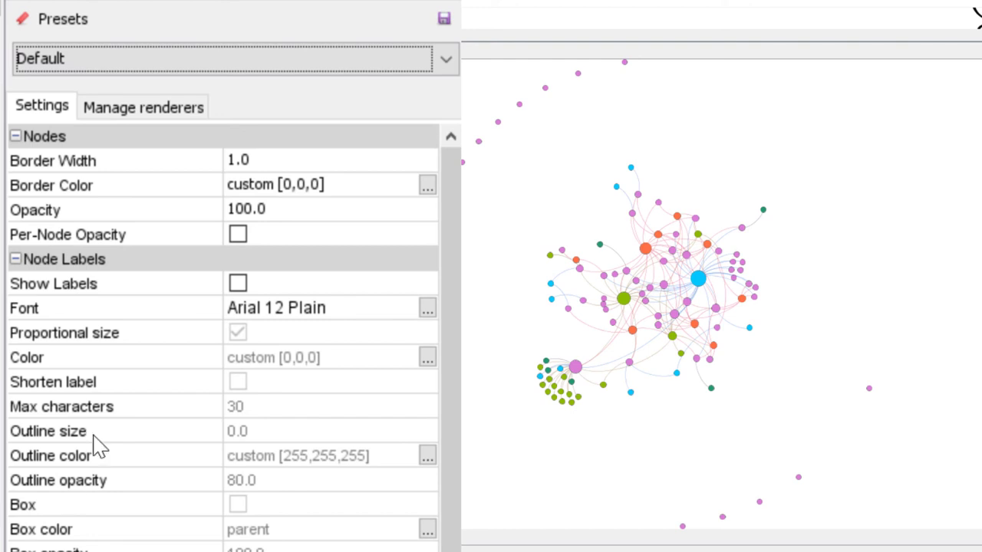
left_click(445, 58)
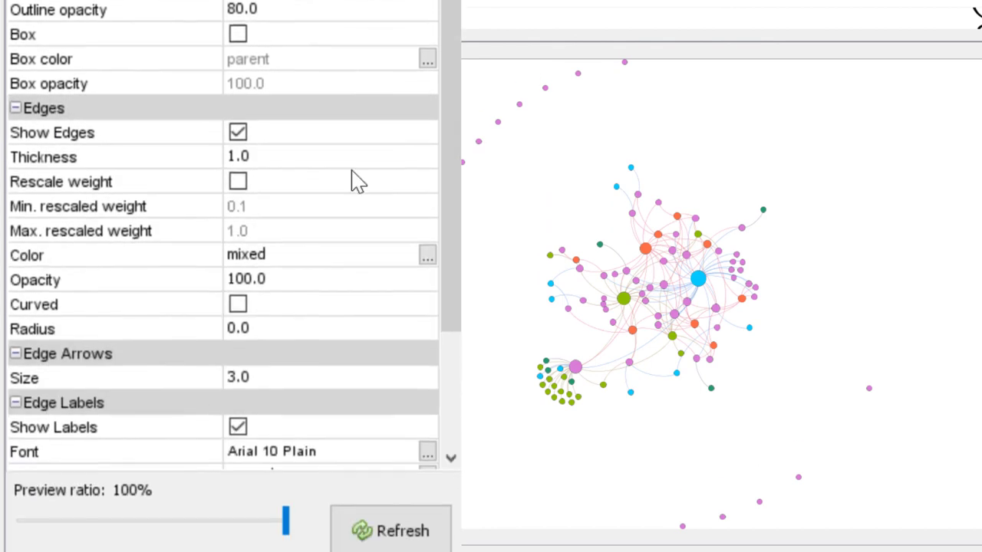
scroll("down", 3)
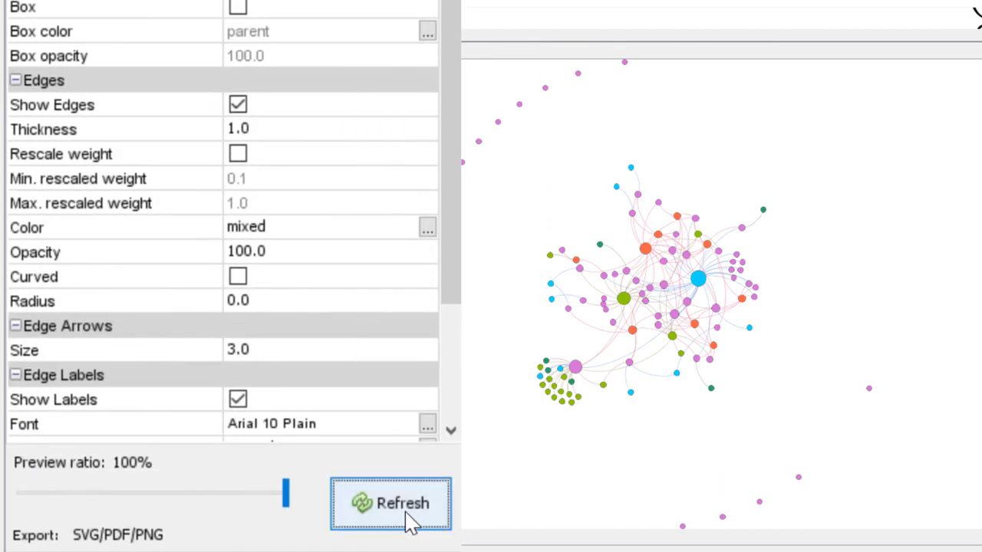
left_click(390, 503)
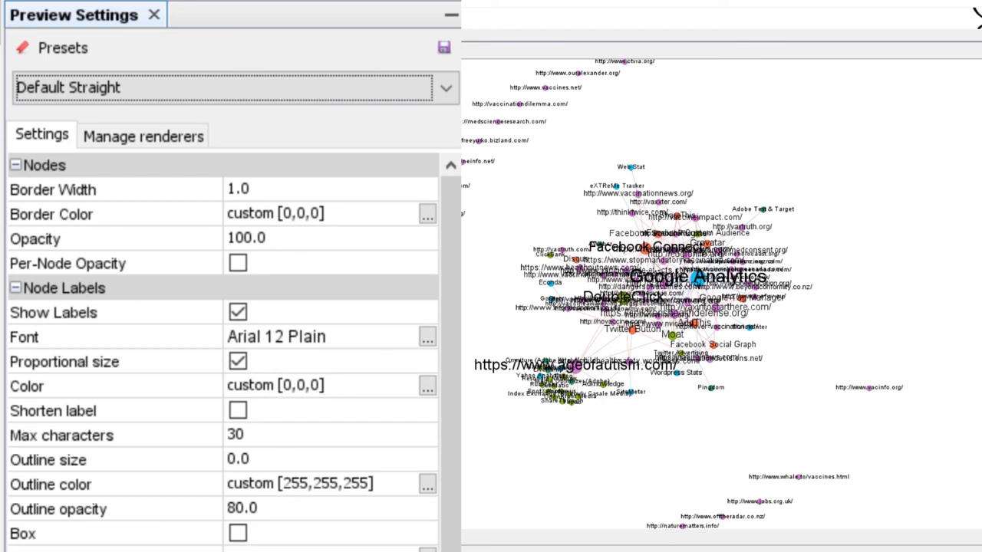
mouse_move(639, 178)
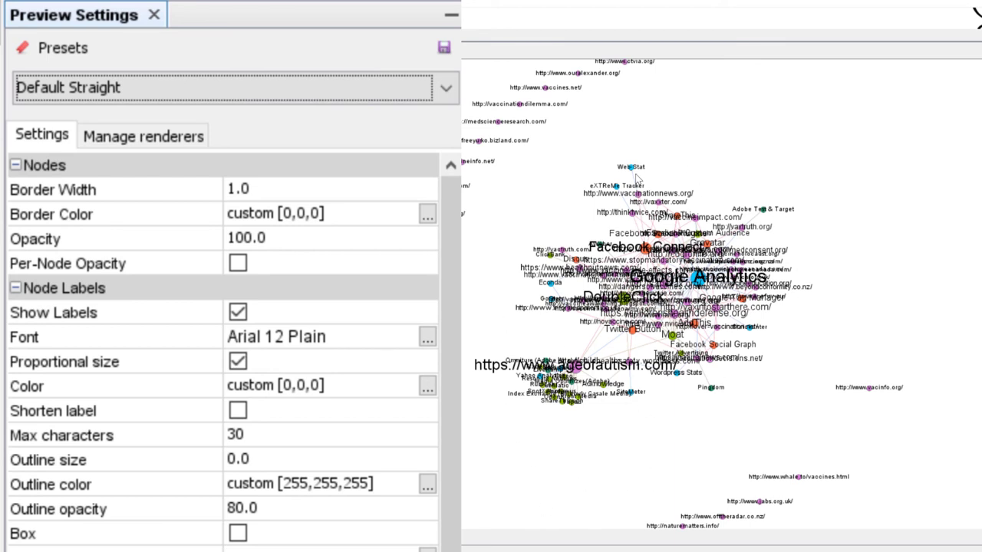
mouse_move(735, 209)
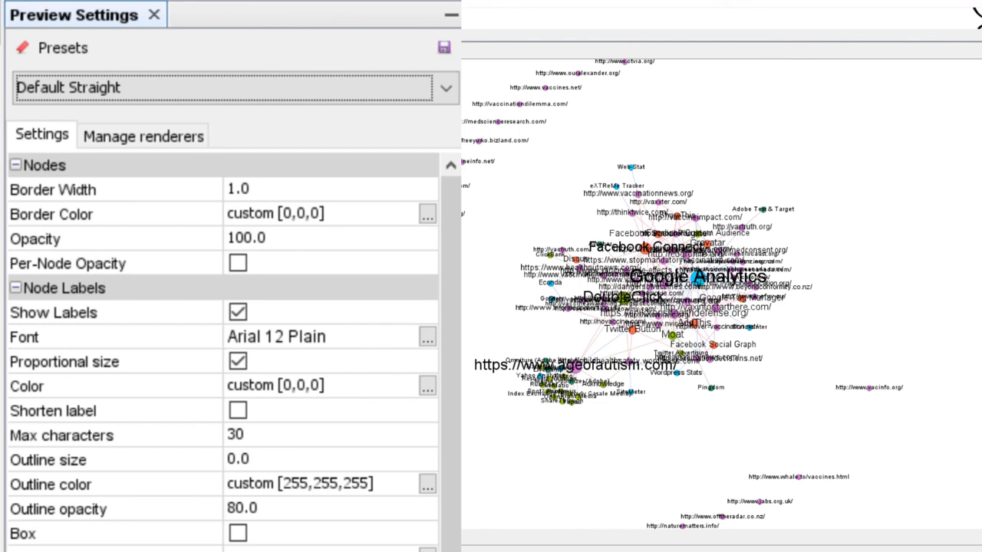
mouse_move(70, 193)
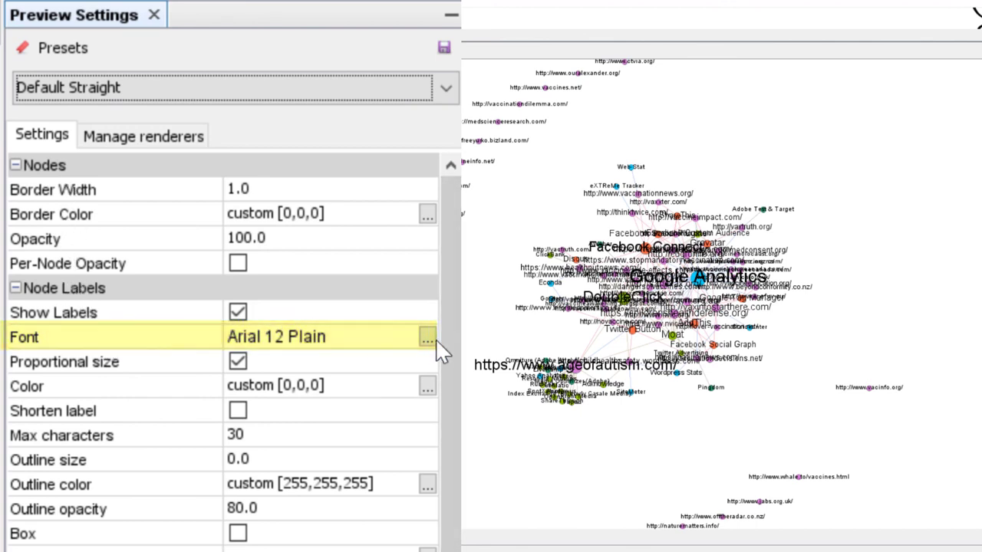
Step: Set a small node label font and confirm it for the straight-edge rendering
left_click(427, 337)
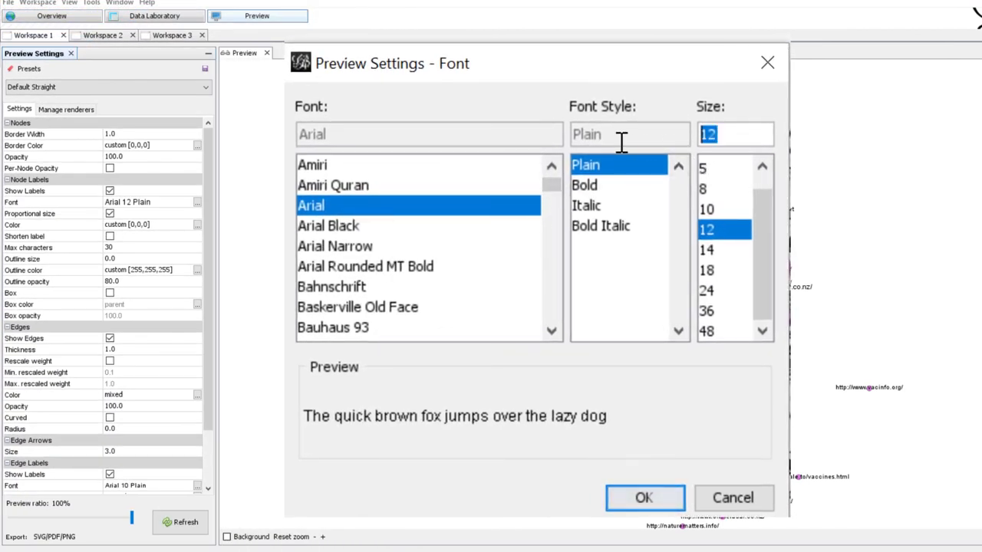
left_click(644, 497)
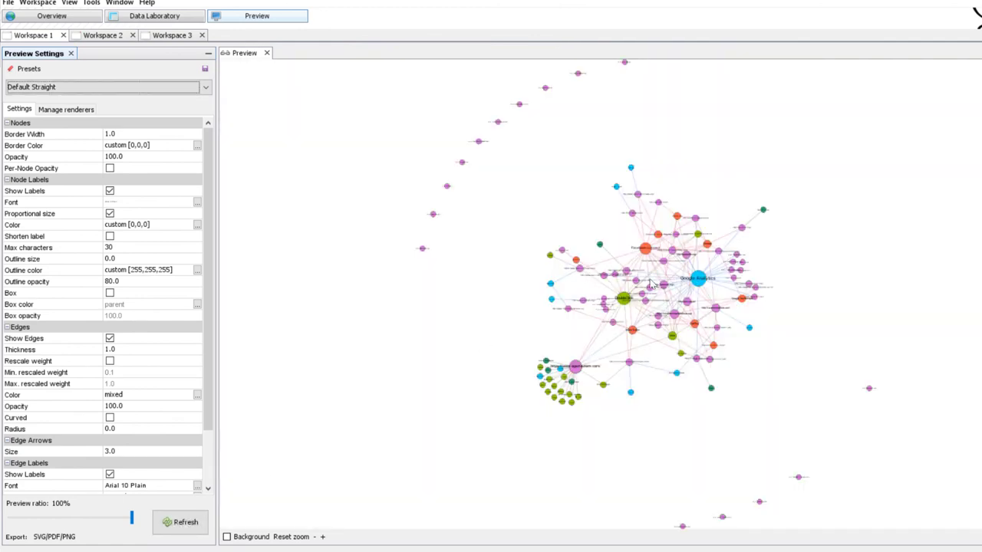
Step: Set node border width 0 and edge thickness 2, then refresh the preview
double_click(621, 298)
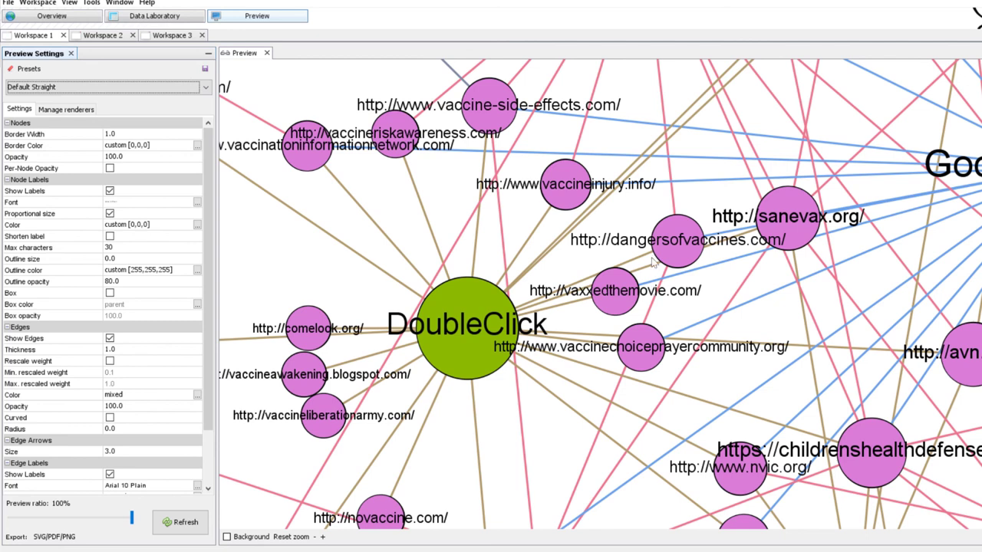
mouse_move(586, 198)
type("0")
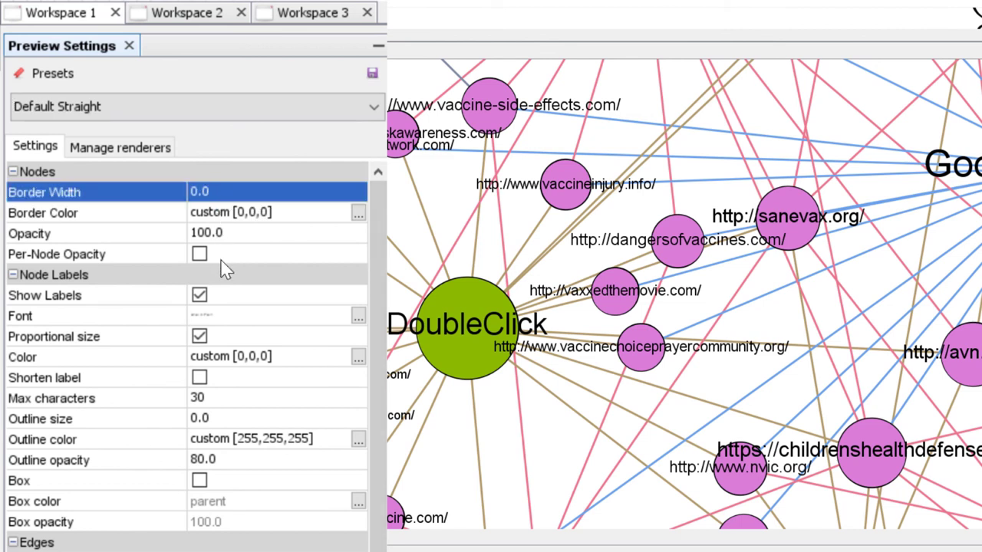
scroll("down", 3)
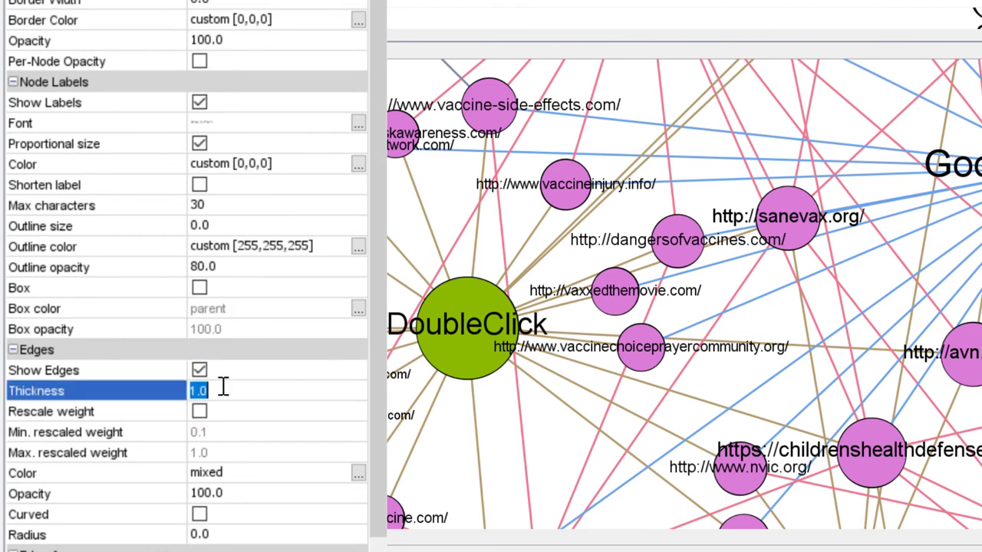
type("2")
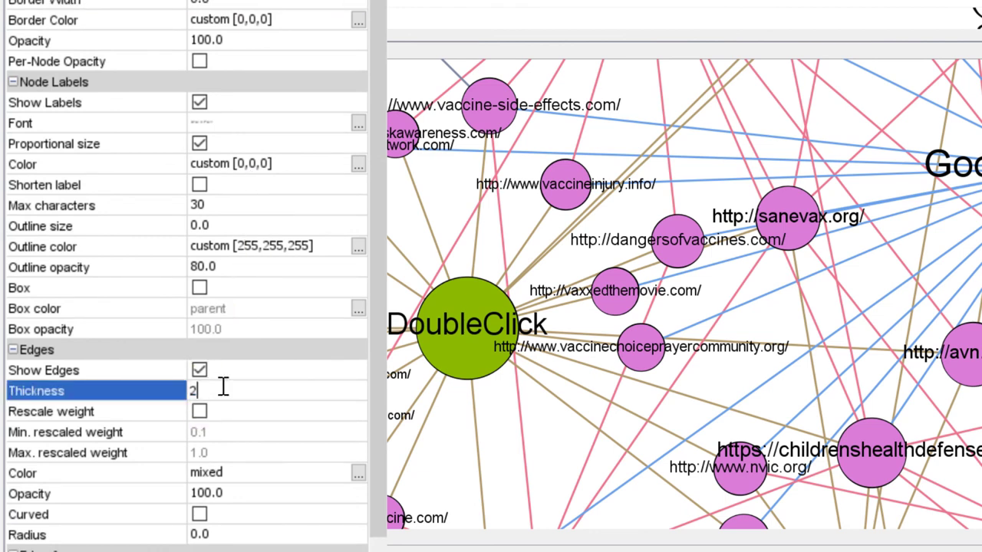
left_click(181, 521)
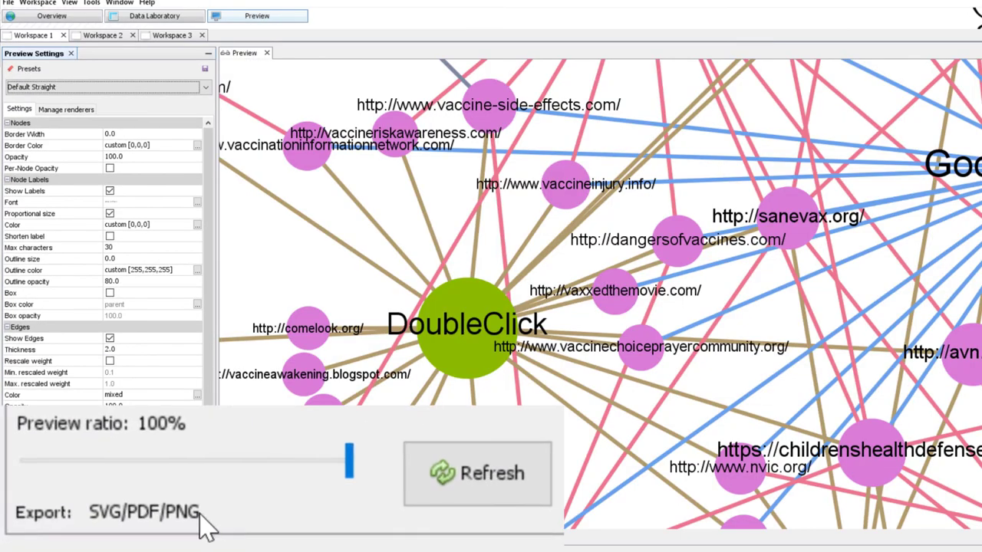
Step: Export the rendered preview as a PDF file and save it
left_click(120, 519)
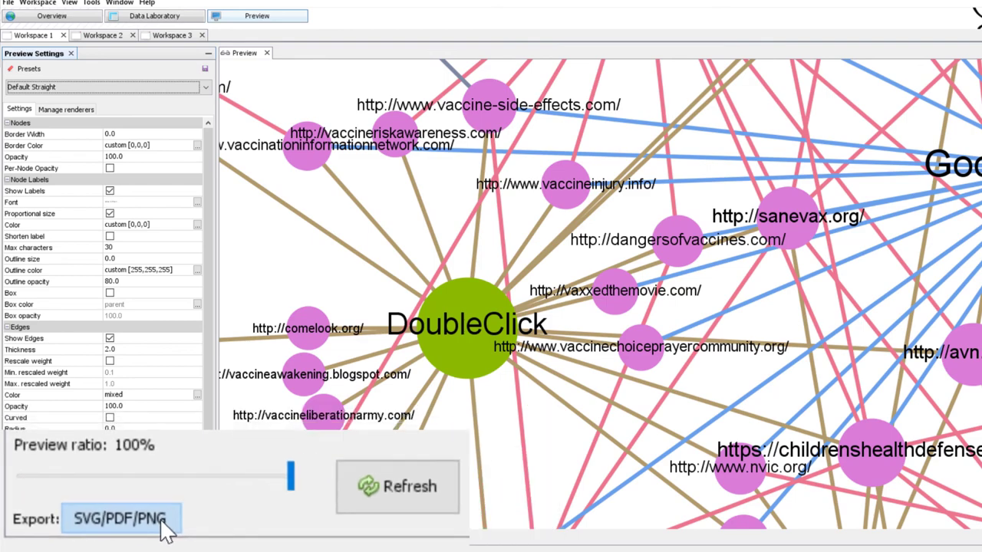
left_click(120, 519)
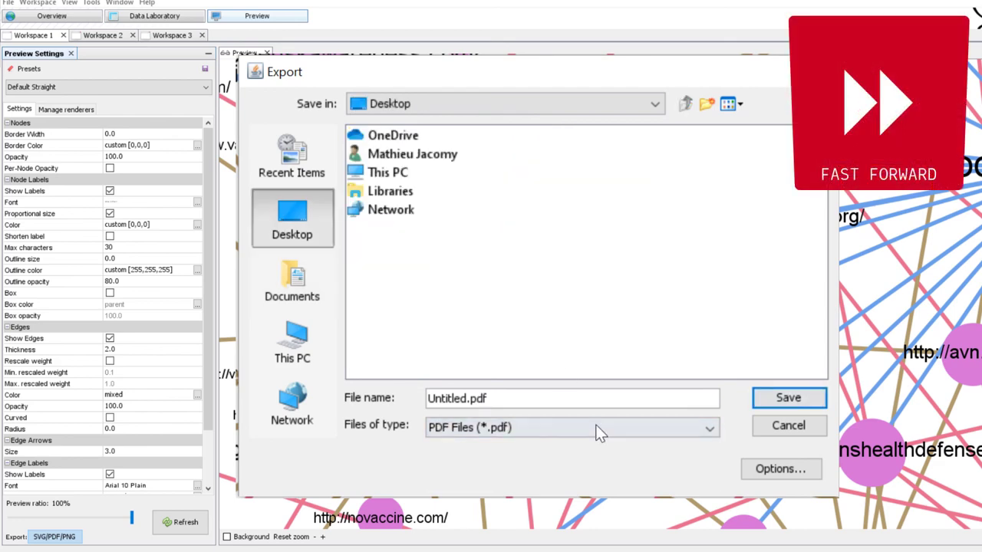
left_click(789, 398)
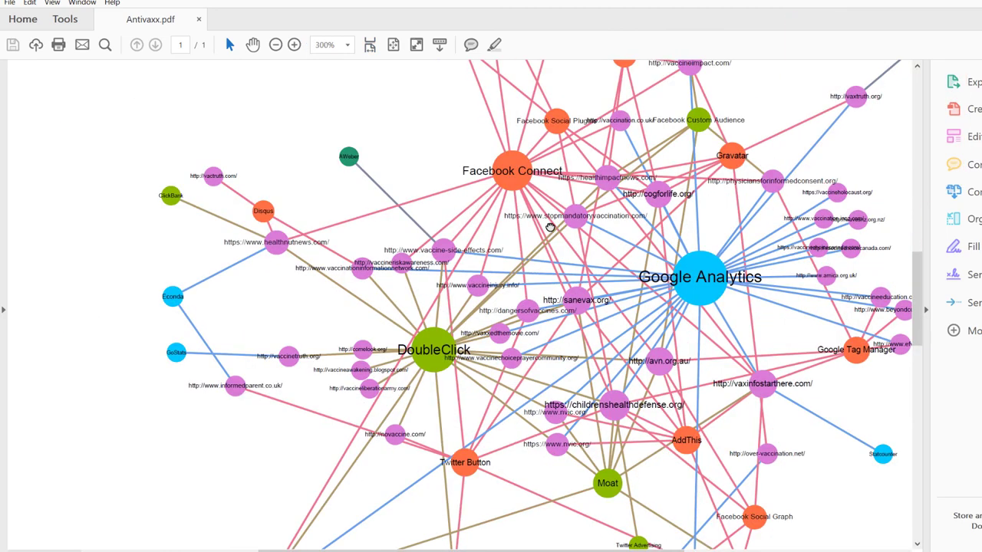
mouse_move(528, 387)
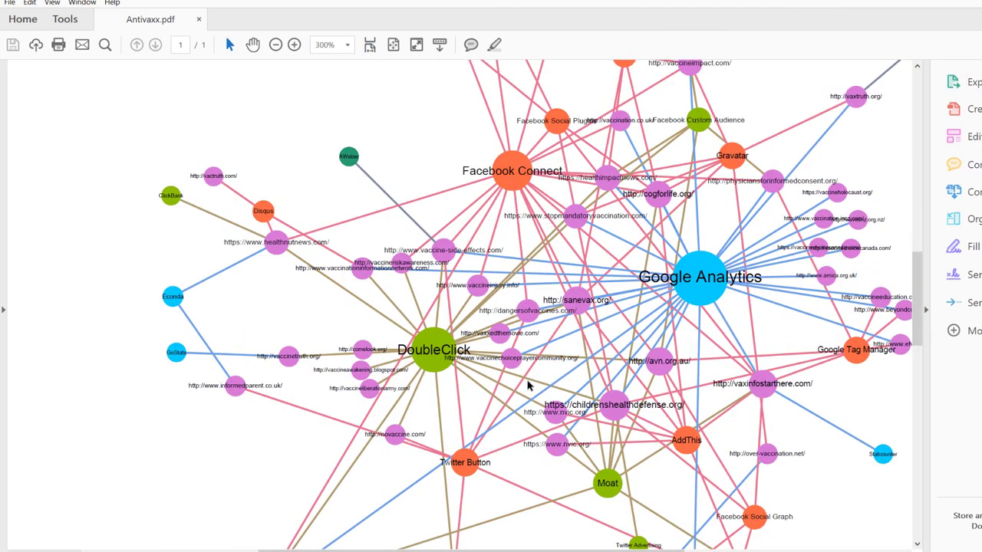
mouse_move(528, 396)
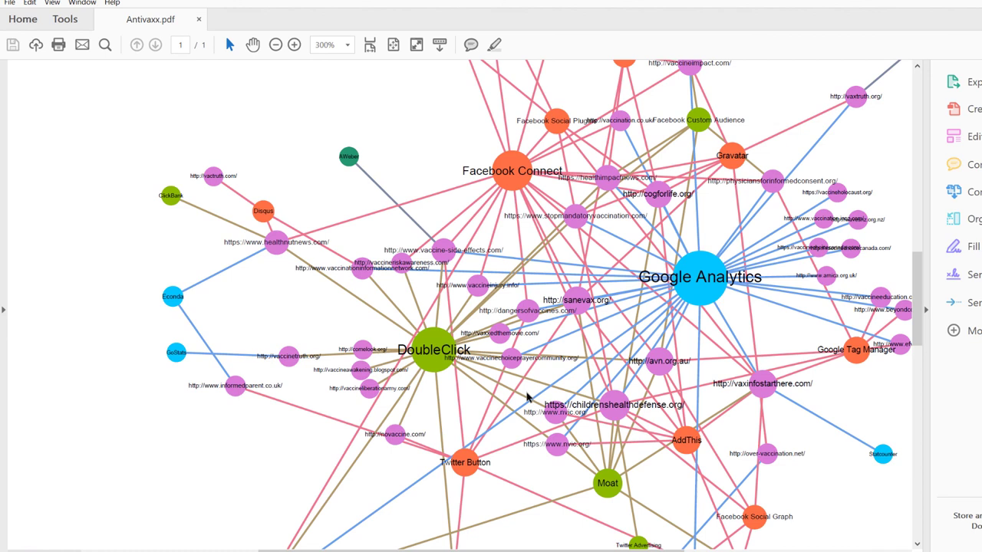
mouse_move(528, 396)
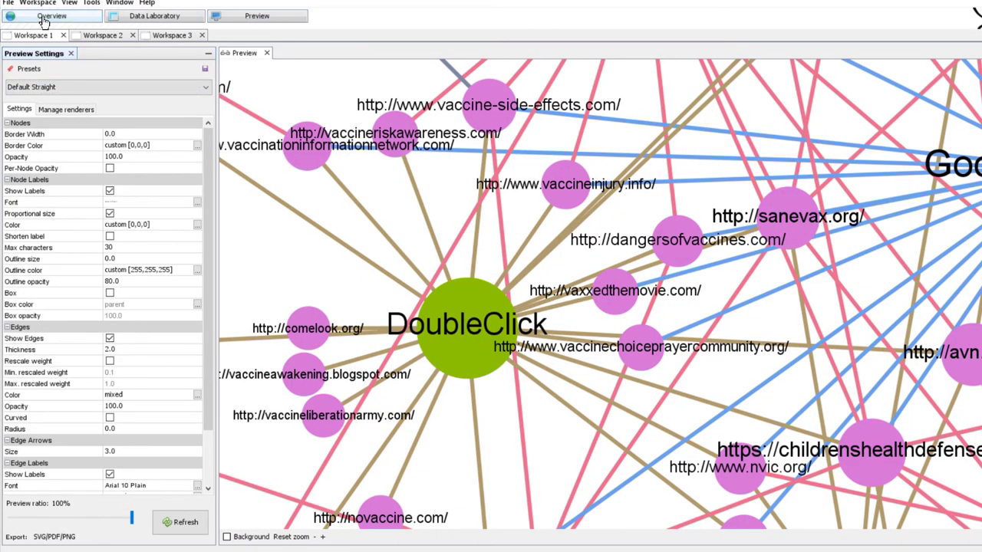
Step: Return from the Acrobat view of Antivaxx.pdf to Gephi's graph Overview
left_click(52, 15)
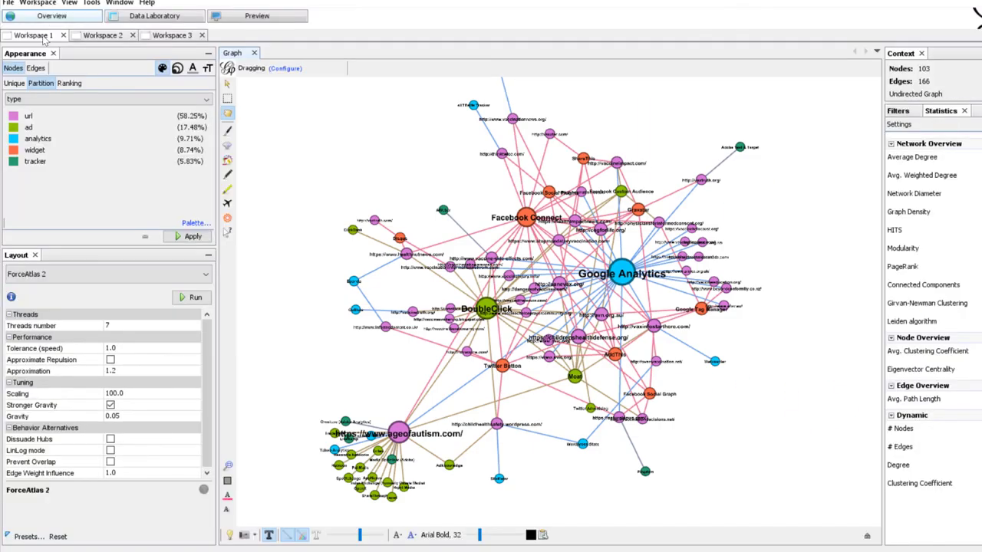